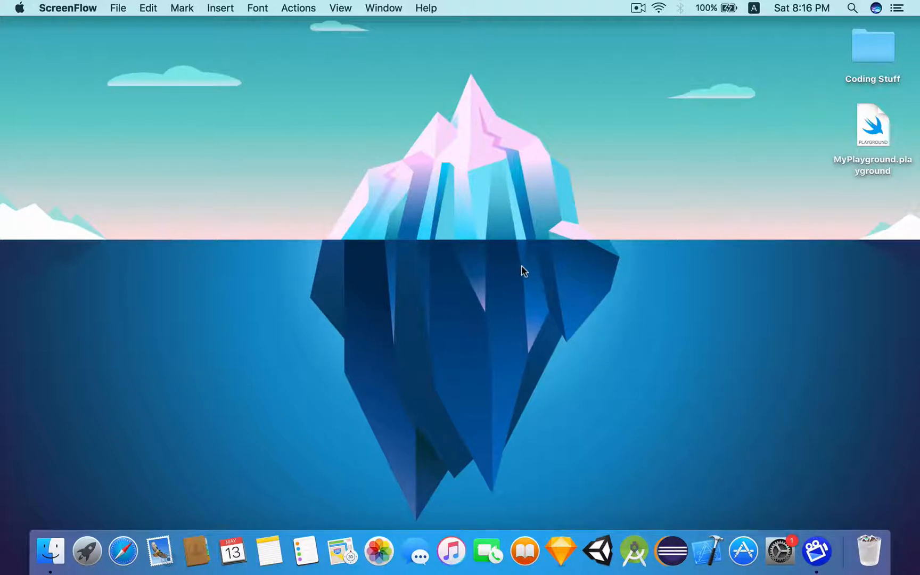
mouse_move(708, 549)
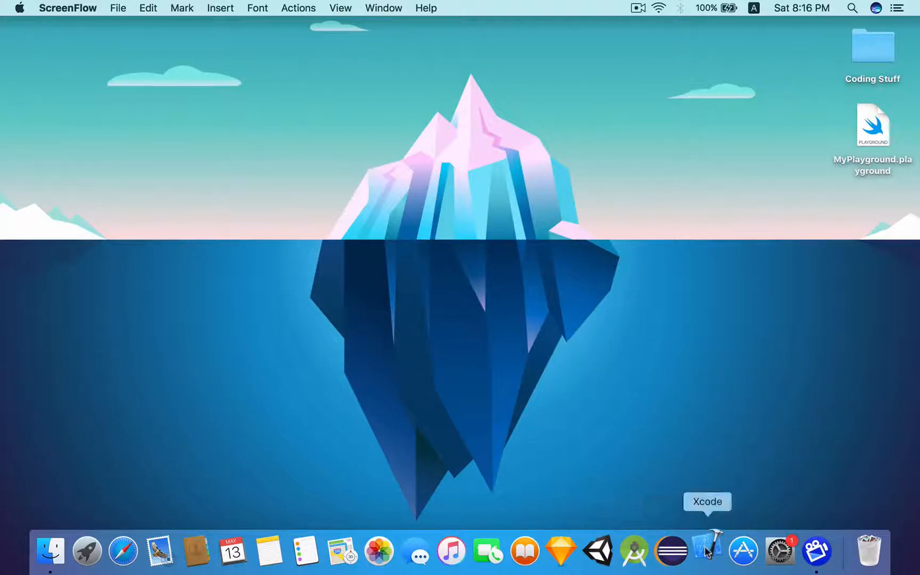
Launch Xcode and start a new project from the Single View Application template
left_click(707, 552)
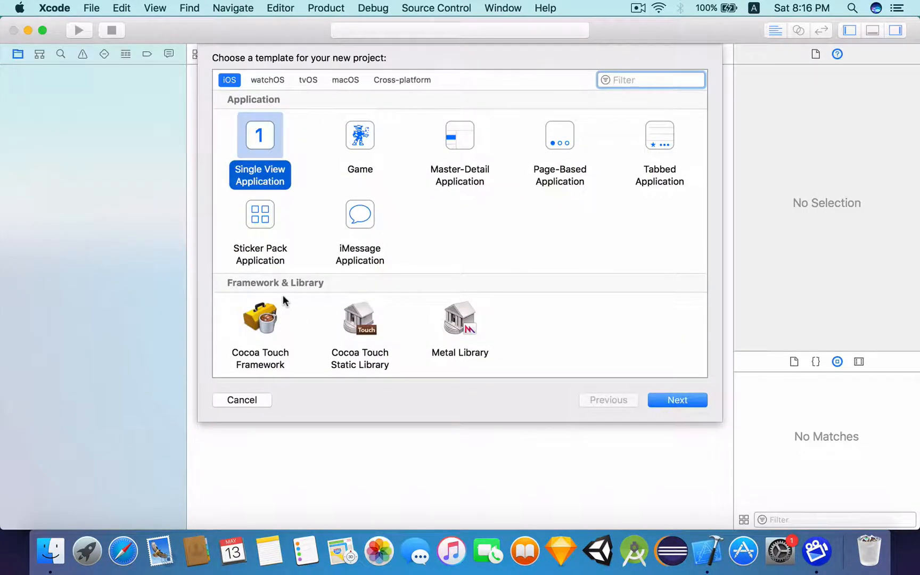
left_click(678, 400)
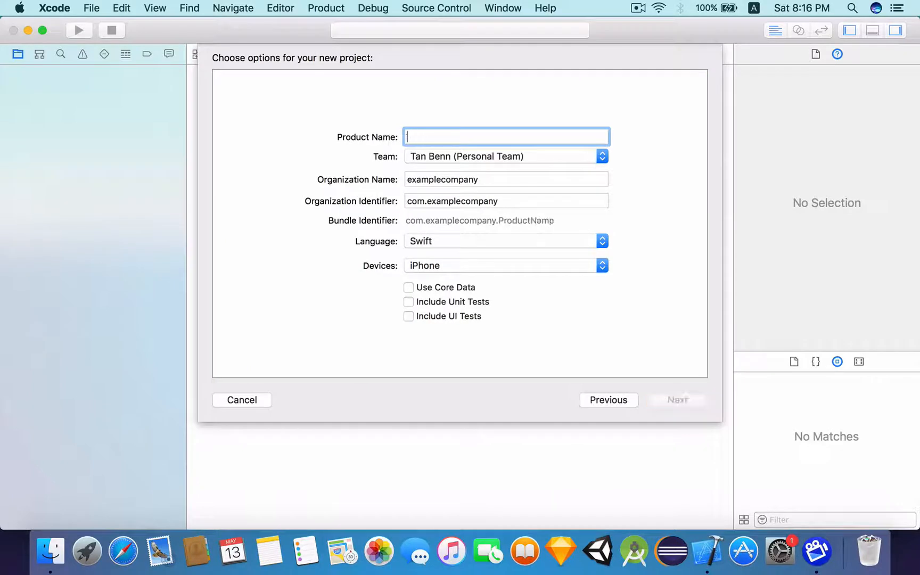
Name the product 'Table View Application', keep Swift as language, and continue to the save location
type("Table View A")
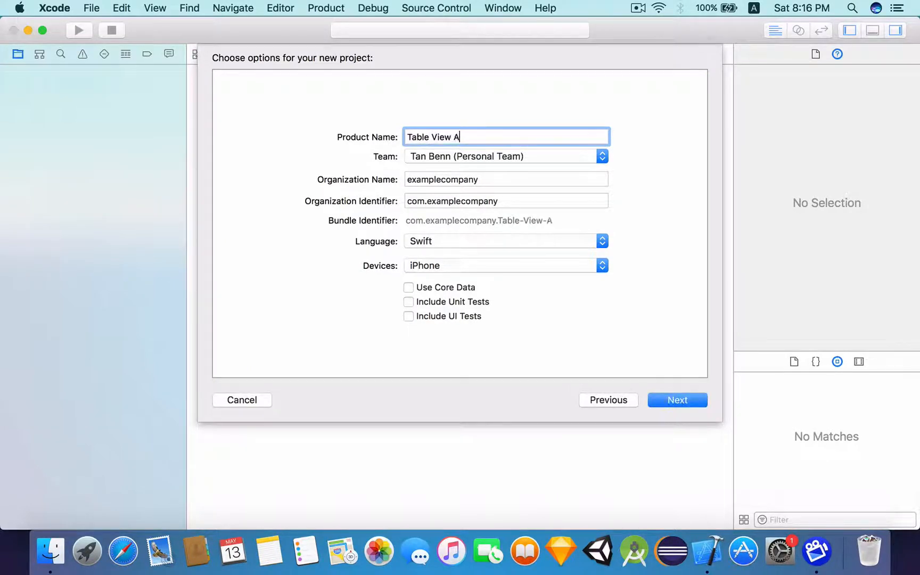
type("pplicato")
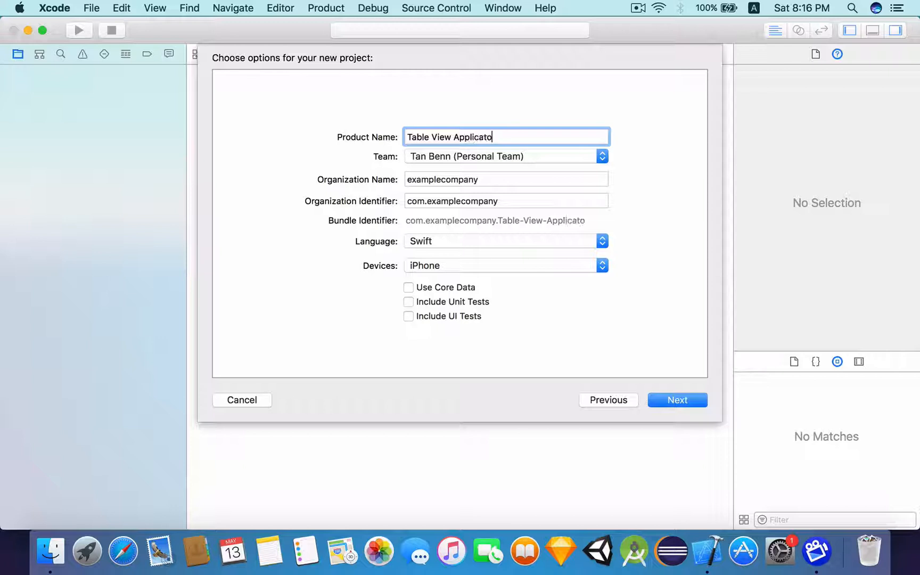
left_click(602, 241)
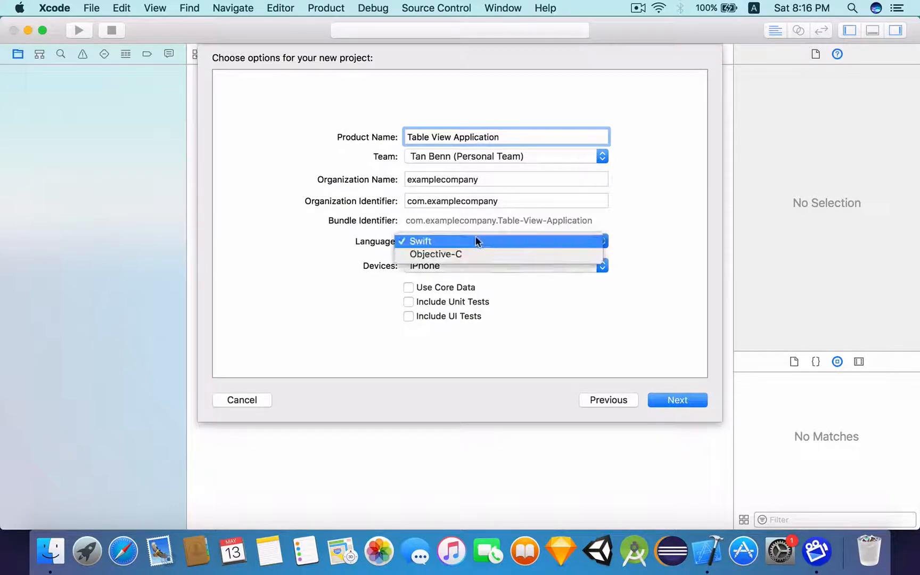
left_click(420, 241)
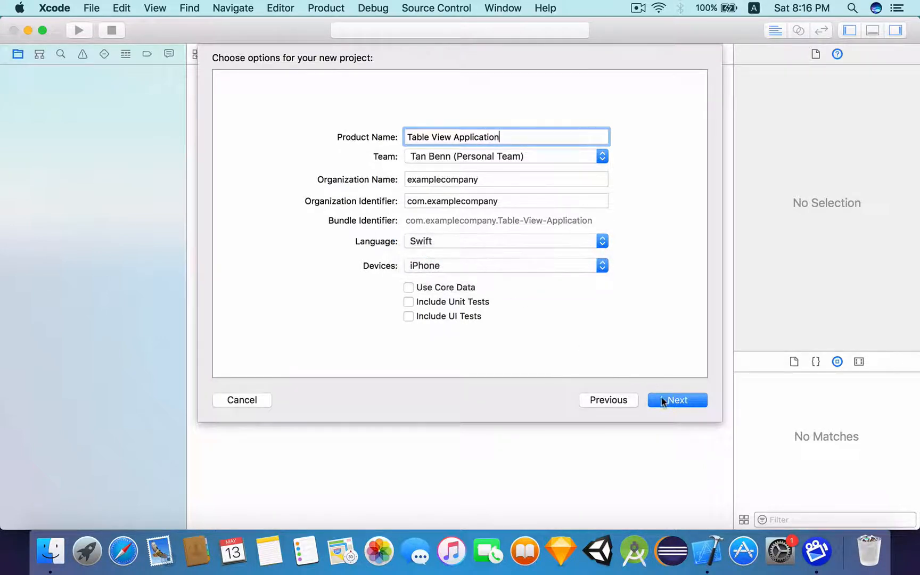
left_click(677, 399)
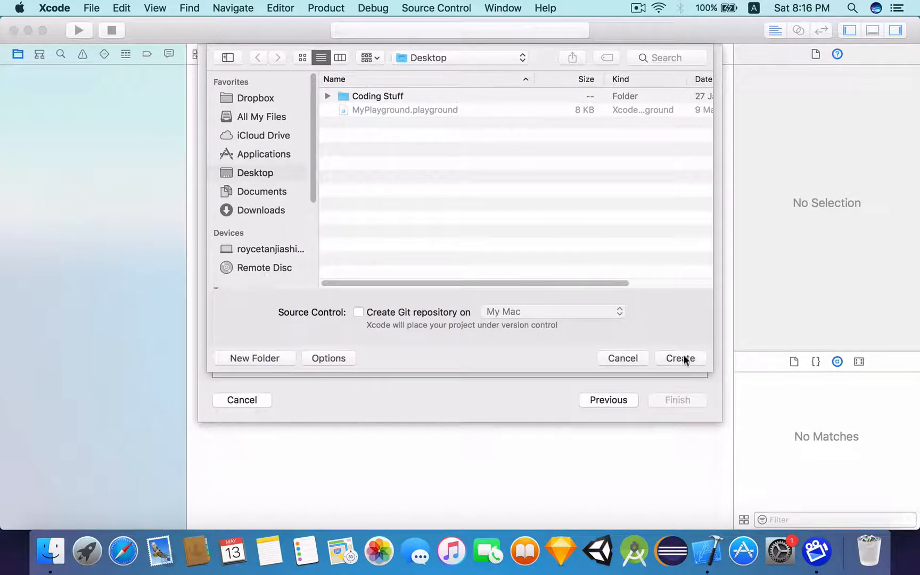
Create the project on the Desktop, open Main.storyboard and filter the Object Library for 'table view'
left_click(680, 358)
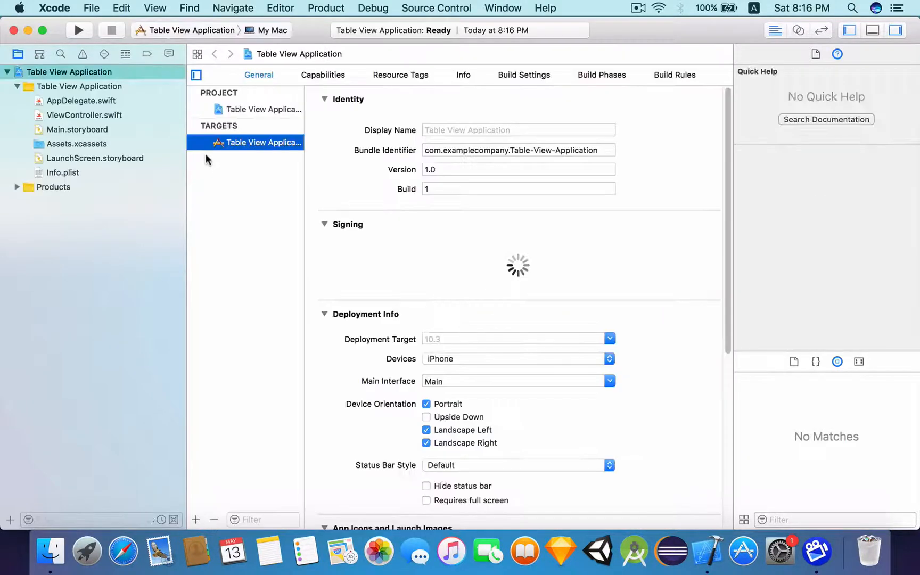
left_click(77, 129)
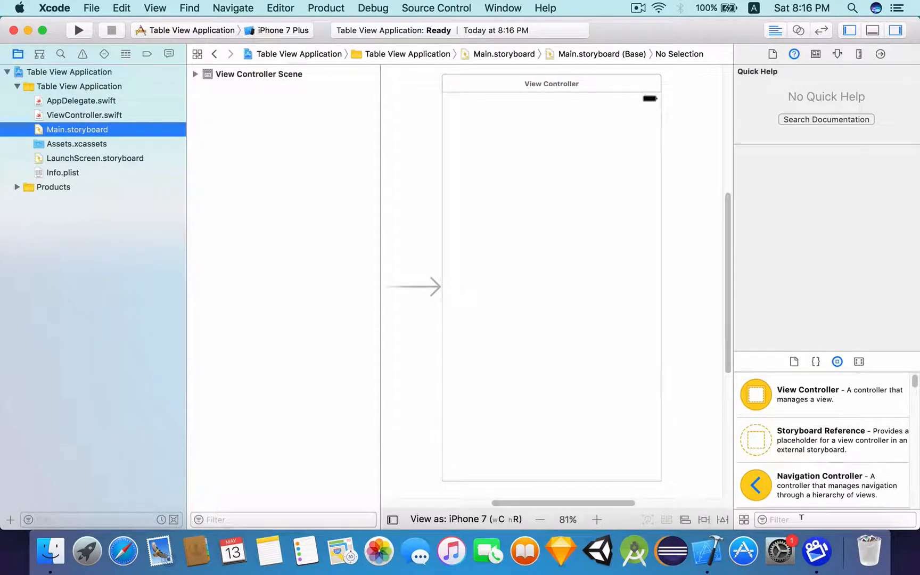
type("table")
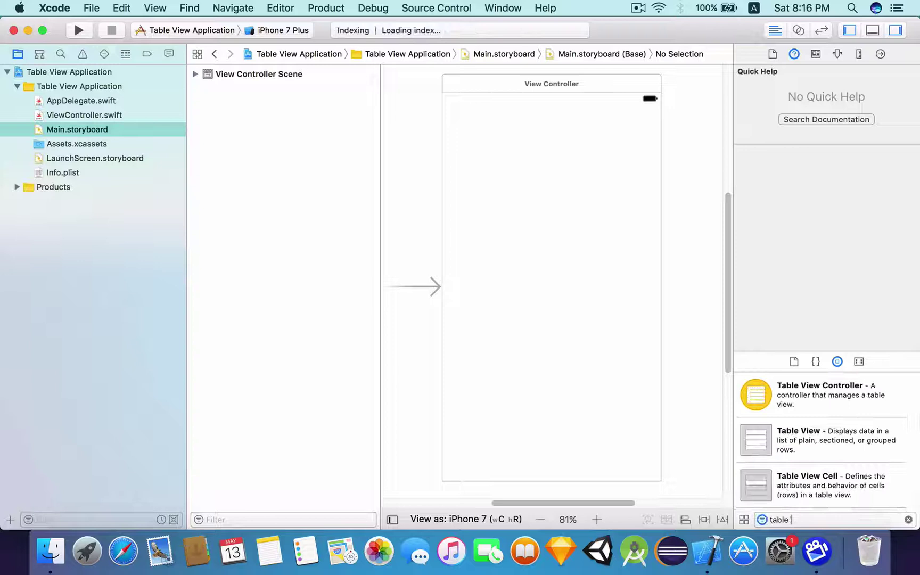
type("view")
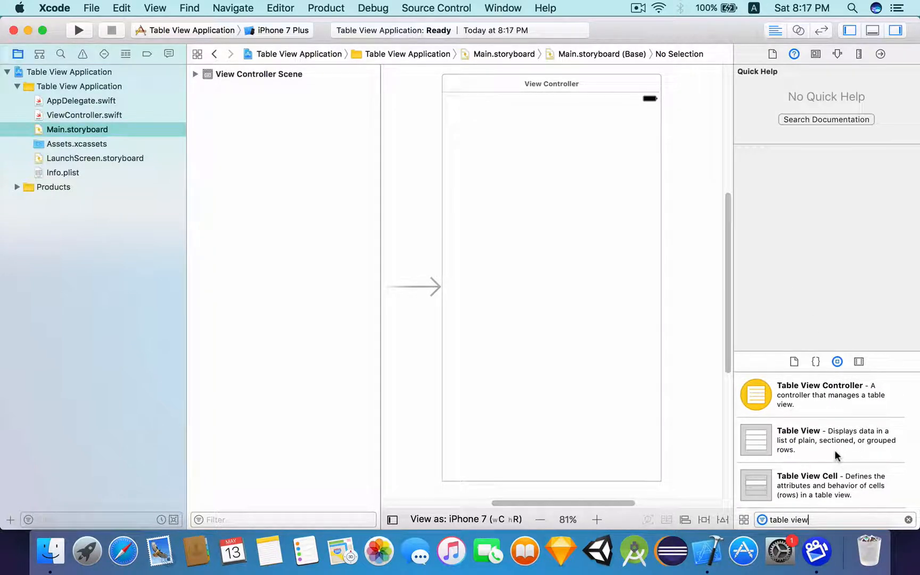
mouse_move(815, 445)
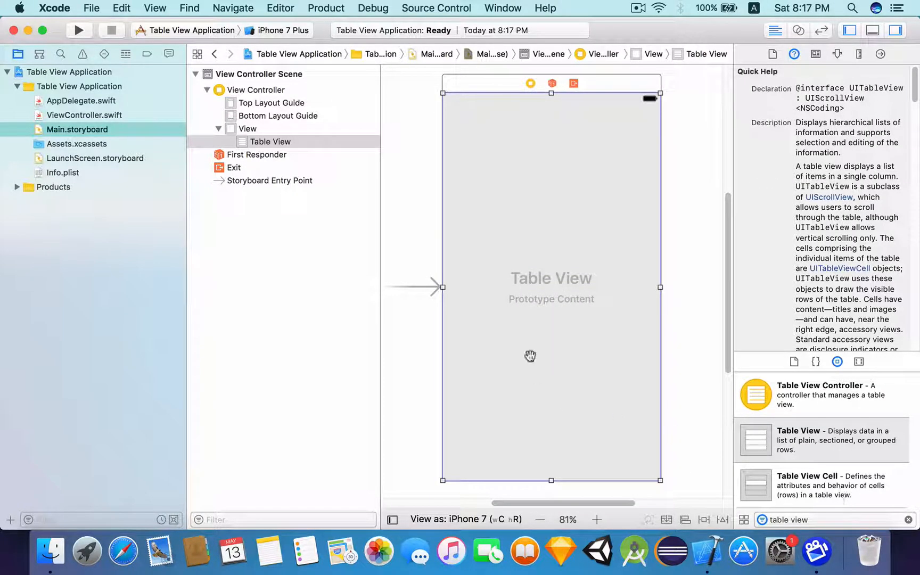
mouse_move(562, 318)
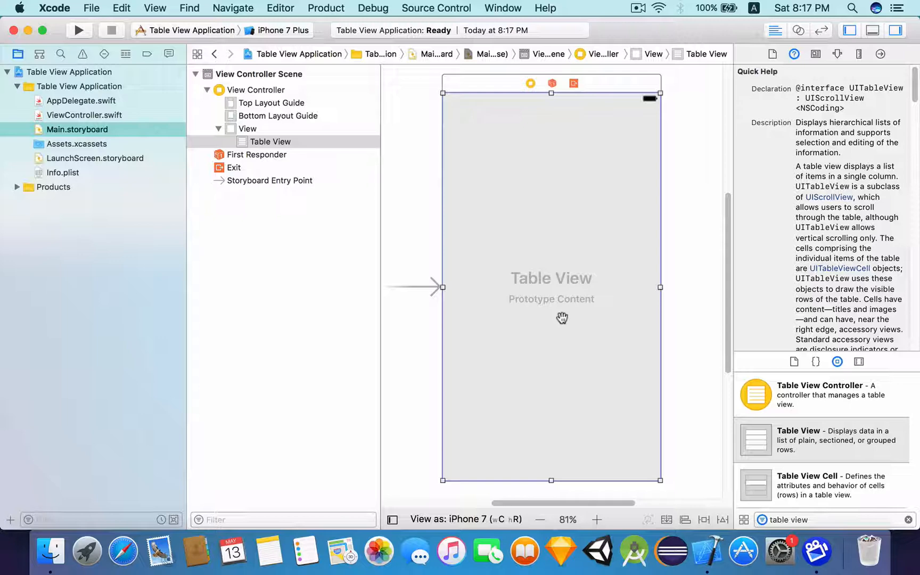
mouse_move(539, 275)
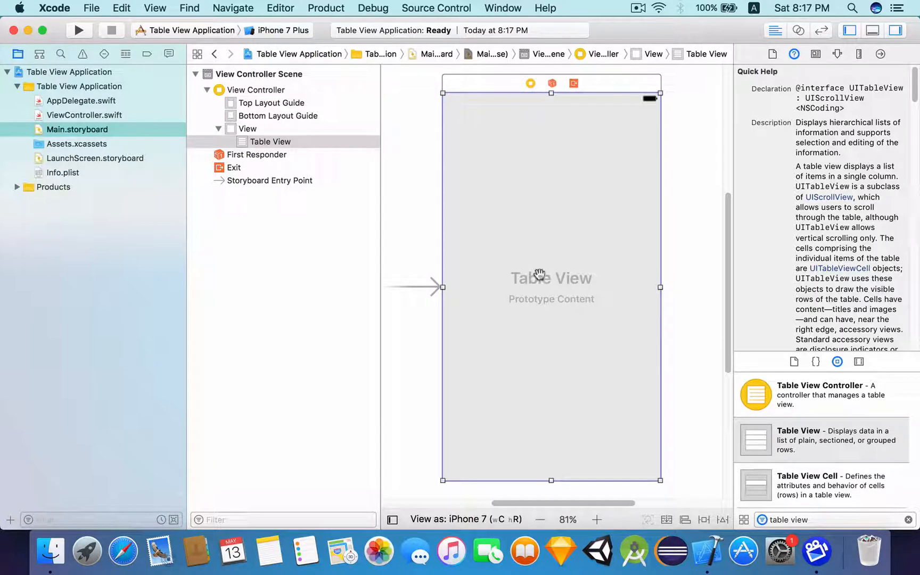
mouse_move(705, 522)
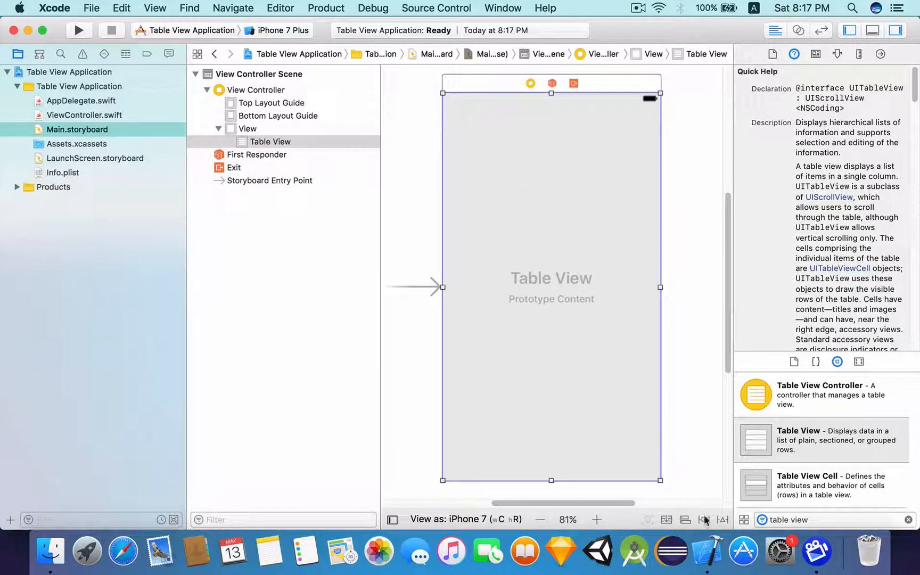
Add four edge constraints at 0 so the table view fills the view controller
left_click(703, 519)
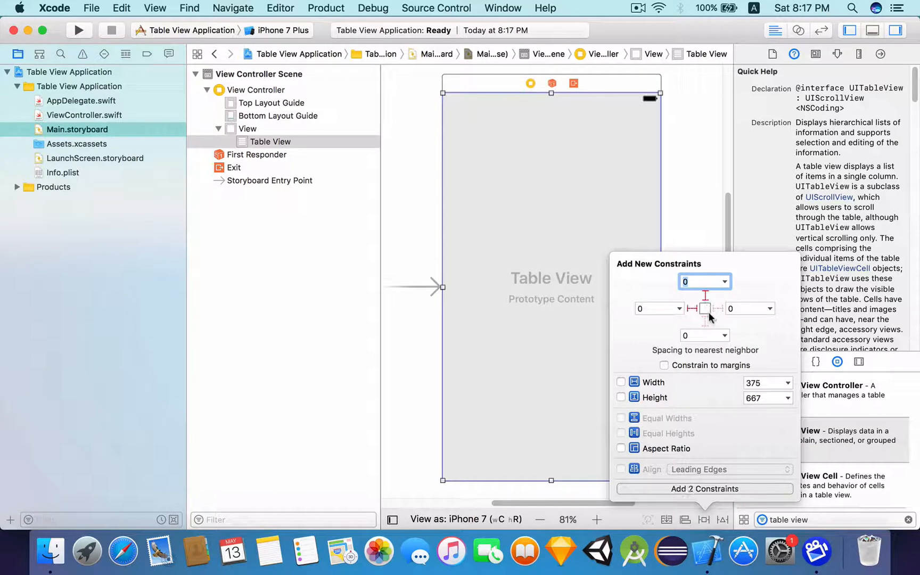
left_click(705, 322)
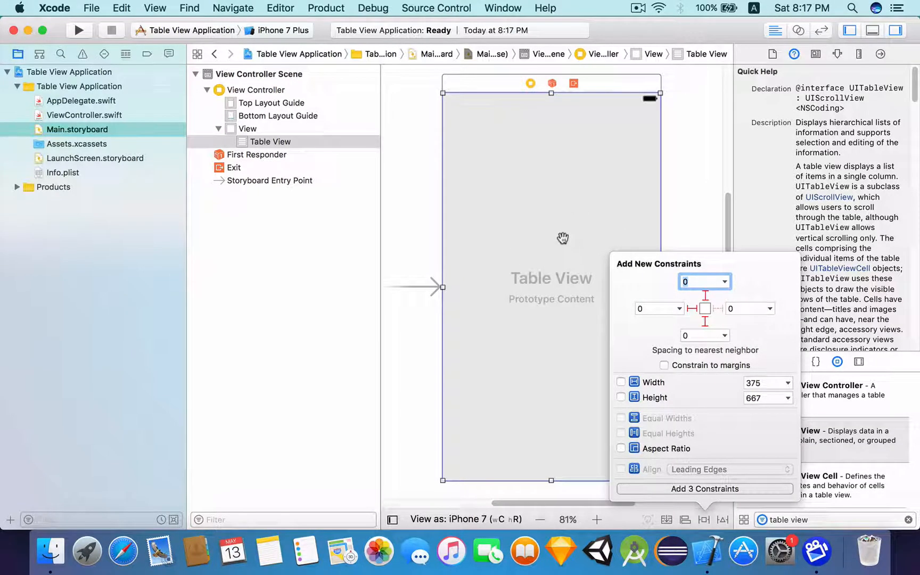
mouse_move(540, 173)
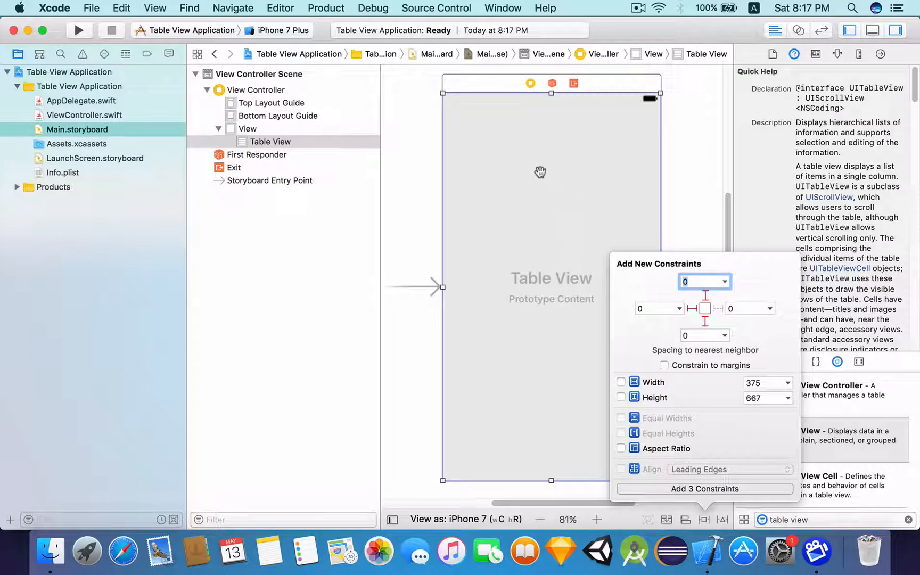
left_click(706, 309)
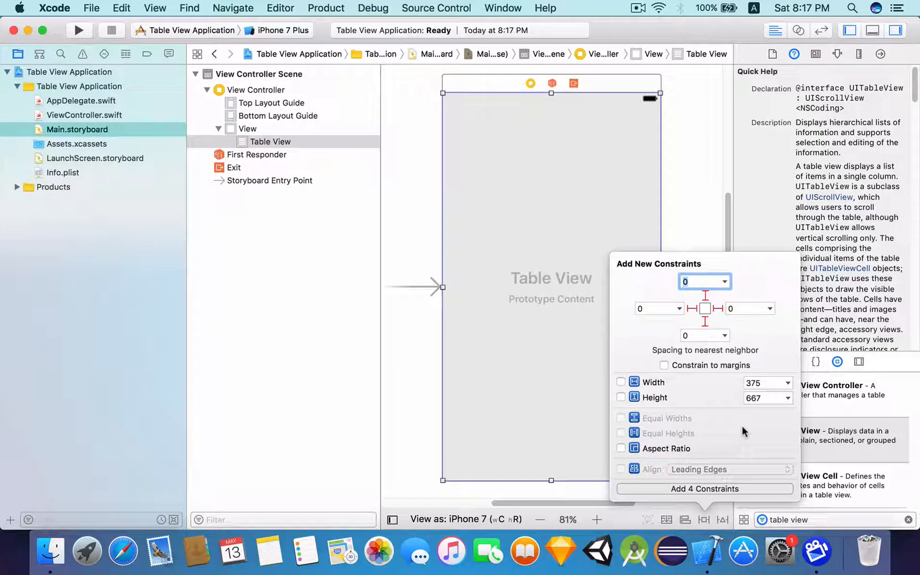
mouse_move(687, 489)
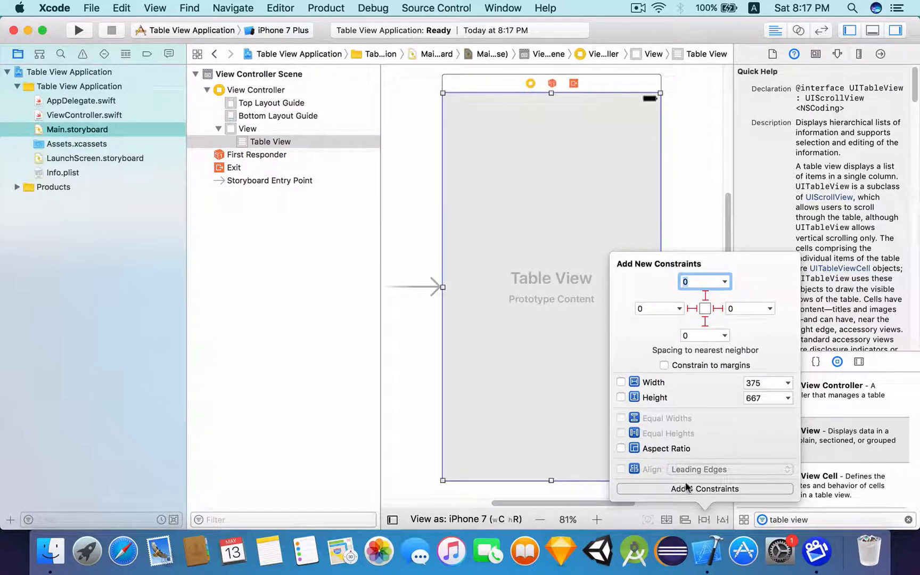
left_click(705, 489)
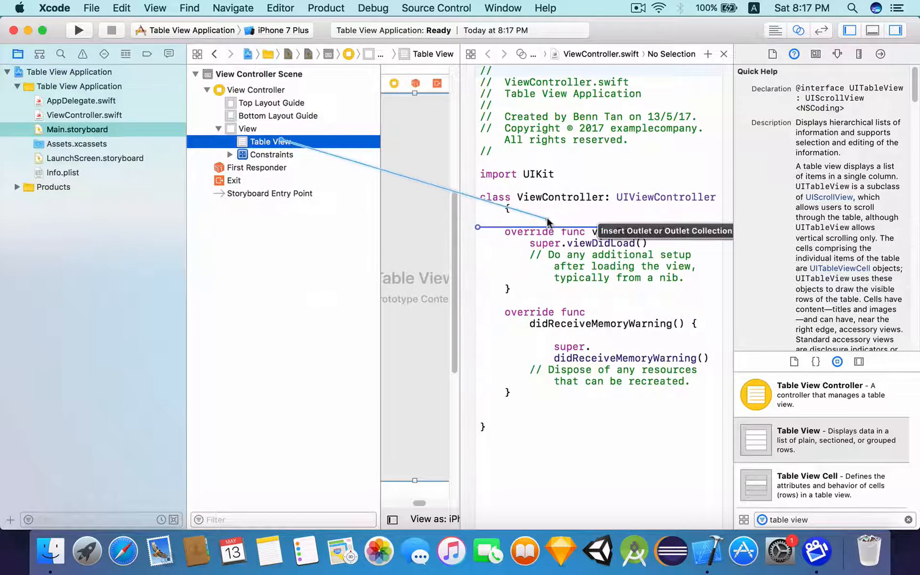
Create the IBOutlet 'tableView' for the table view, then view ViewController.swift alone
type("table")
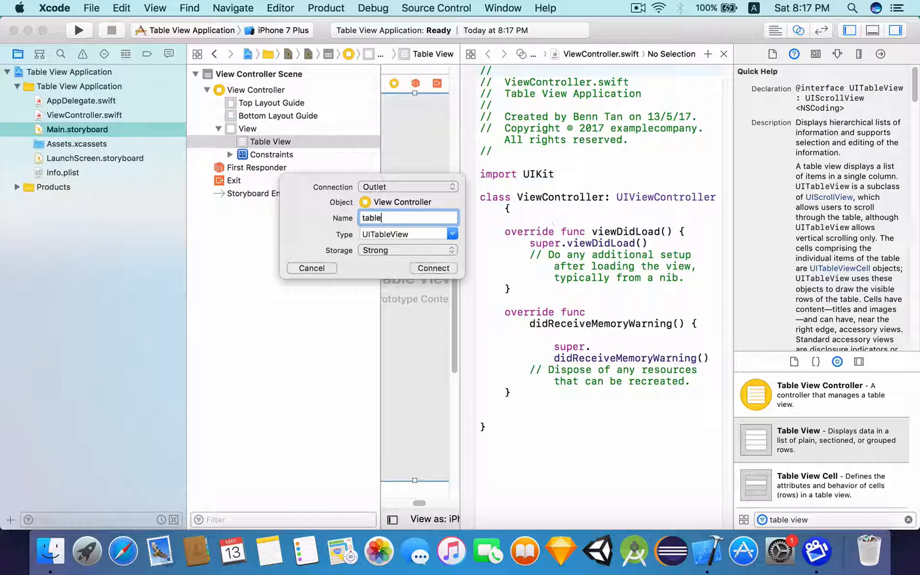
type("View")
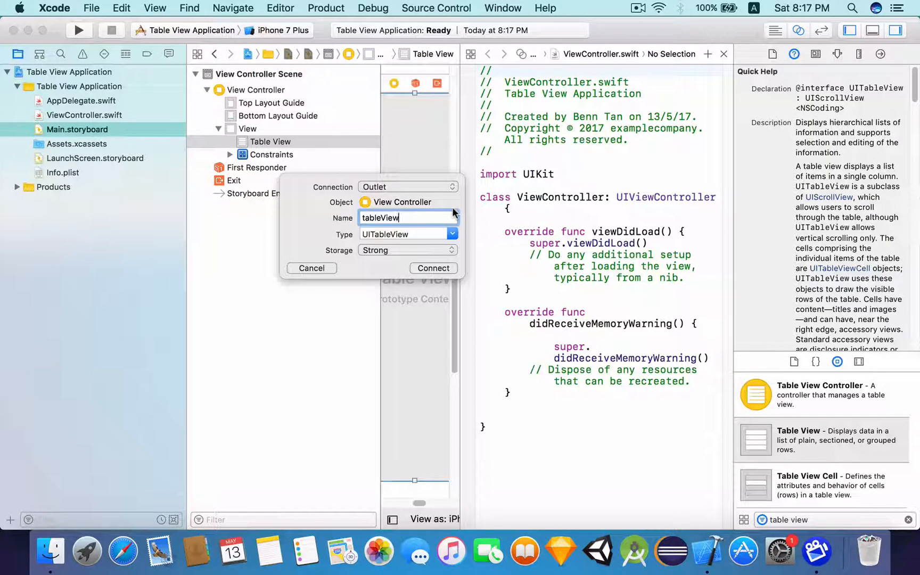
left_click(433, 268)
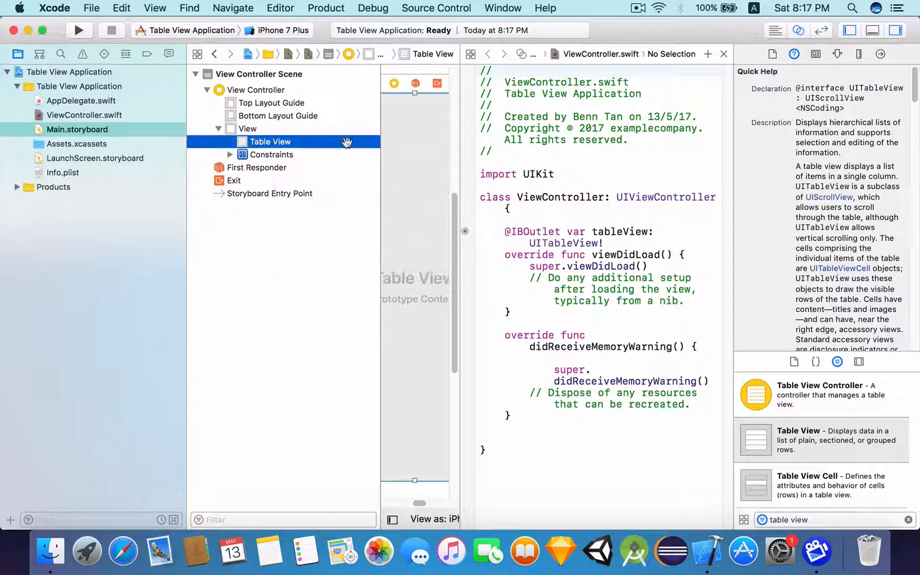
left_click(84, 115)
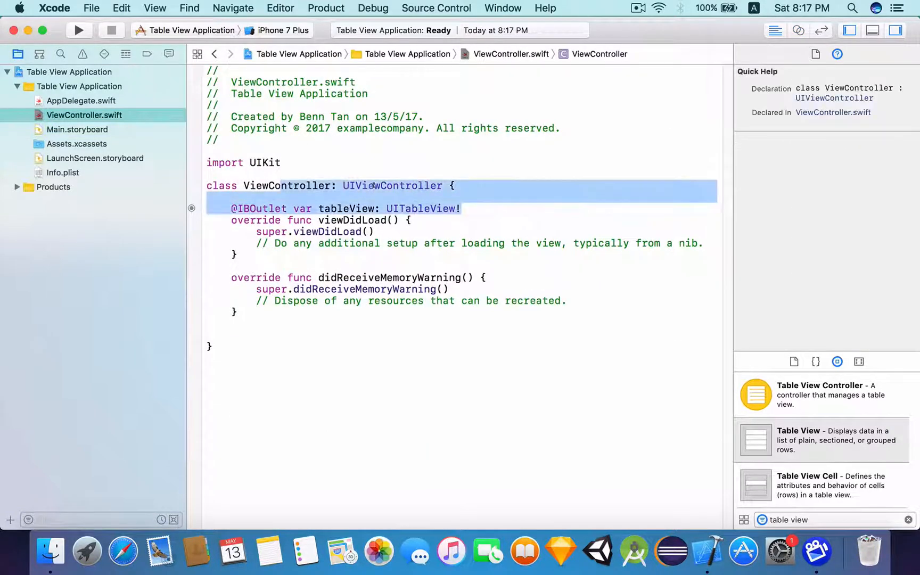
Append UITableViewDelegate and UITableViewDataSource to the ViewController class declaration via code completion
left_click(259, 208)
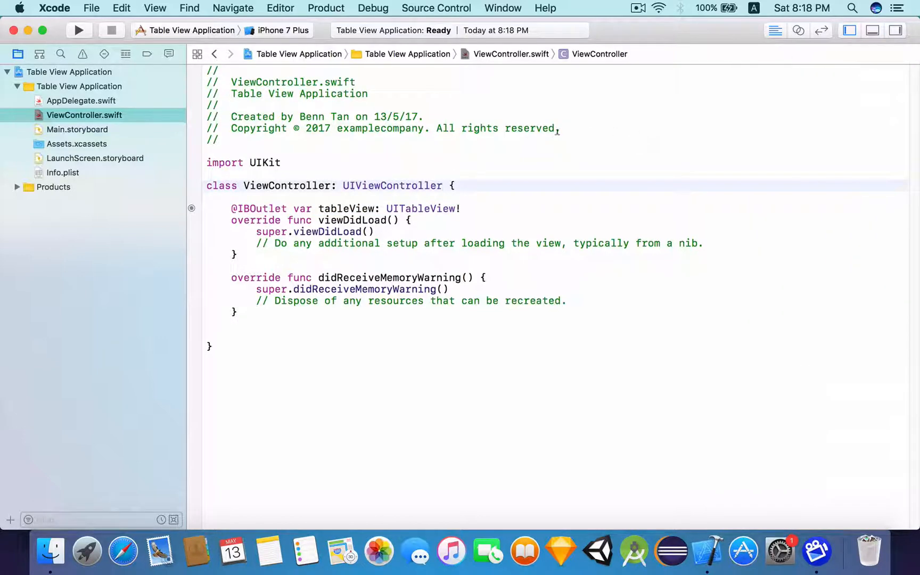
type(",UI")
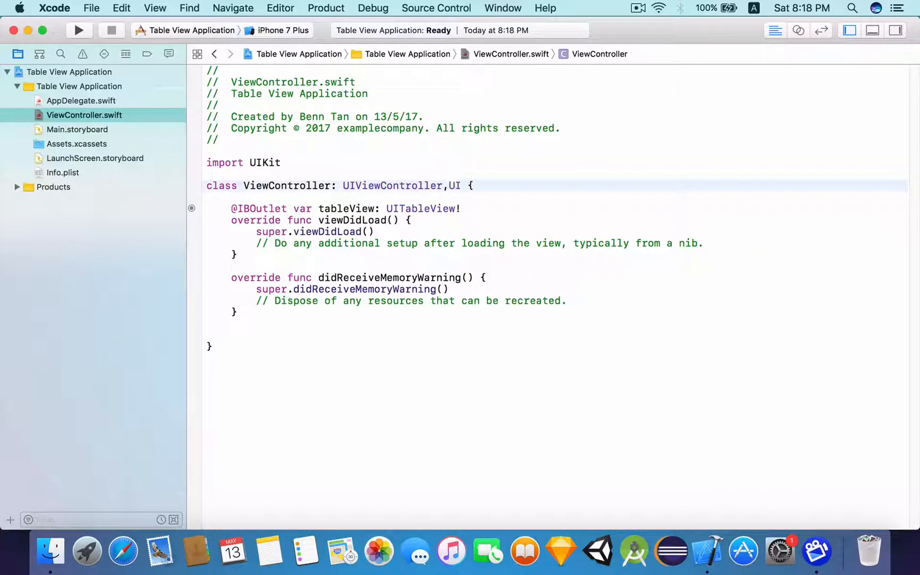
type("UI")
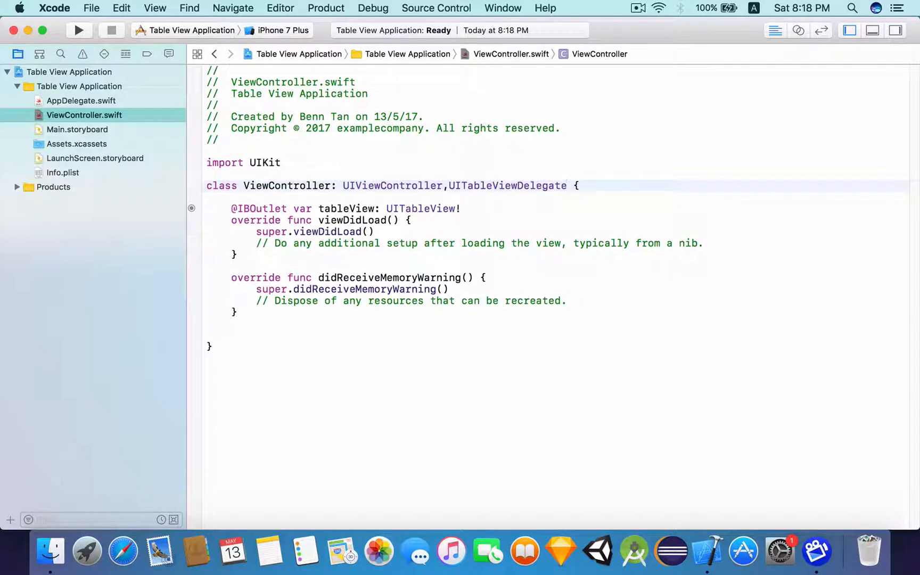
left_click(566, 185)
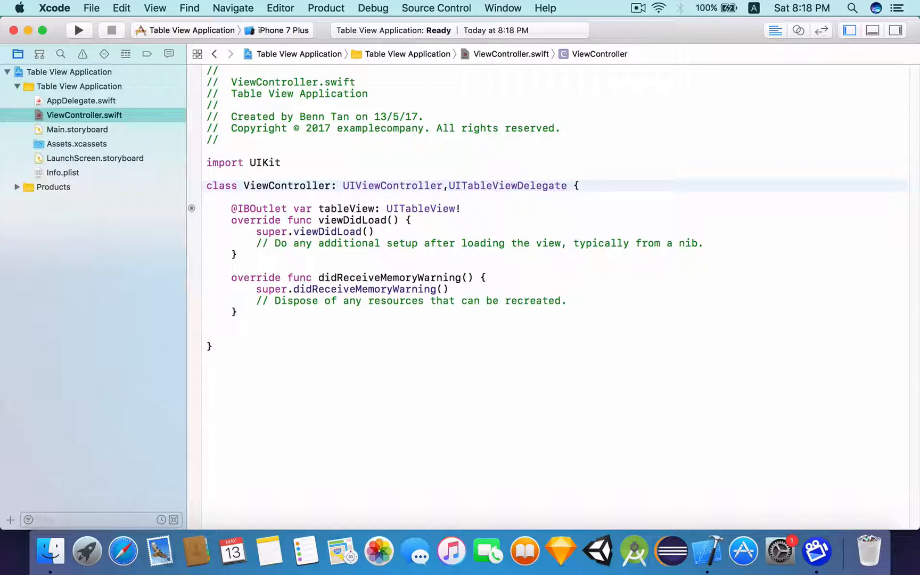
left_click(567, 185)
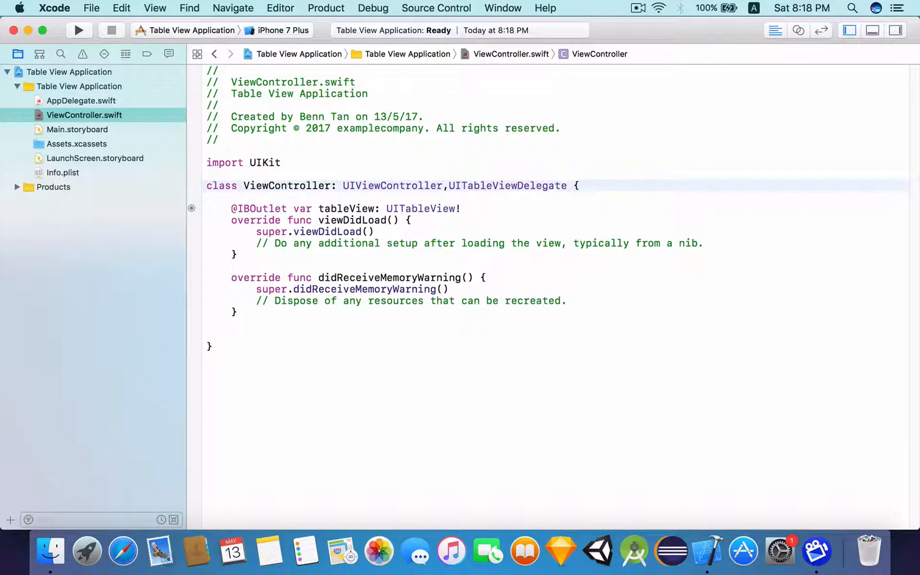
type(",")
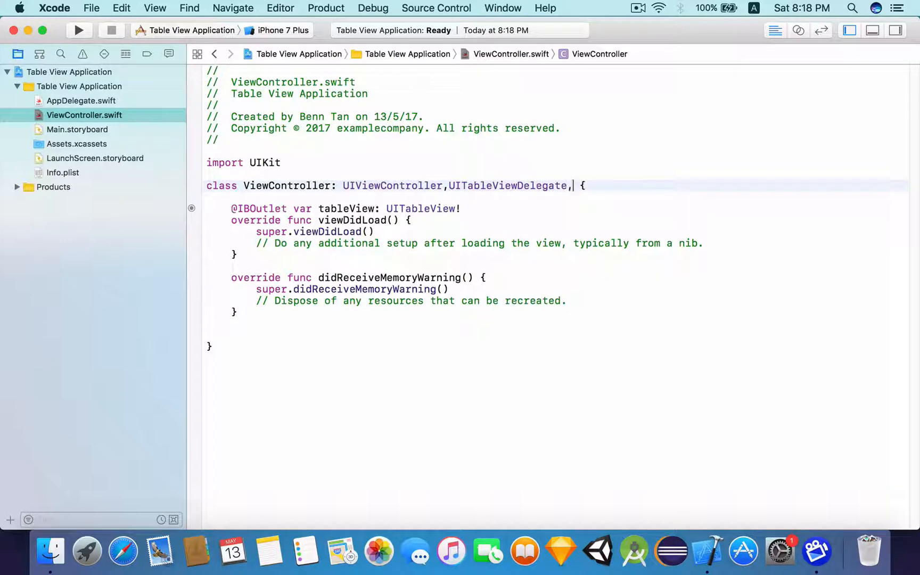
type("UITableViewDataSource")
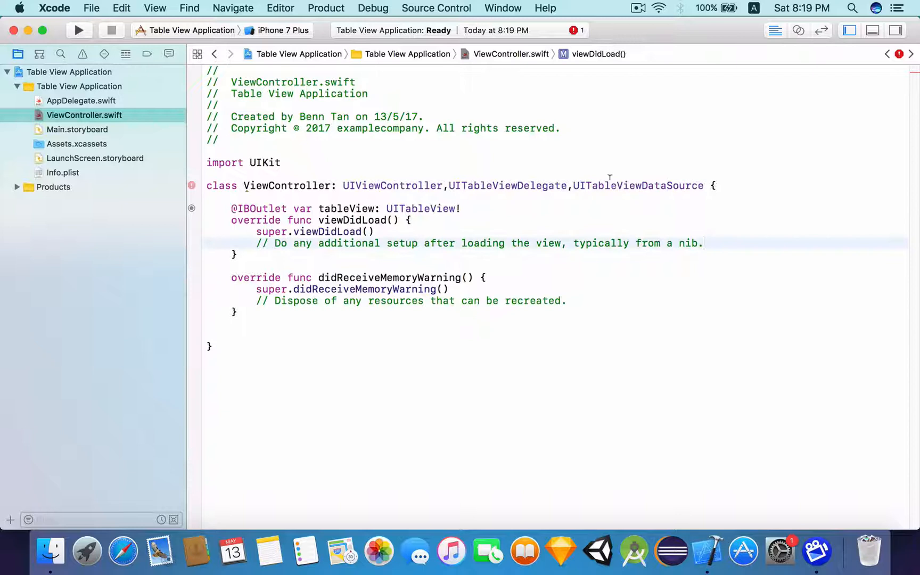
Insert a numberOfRowsInSection stub after viewDidLoad and begin the cellForRowAt completion
double_click(637, 186)
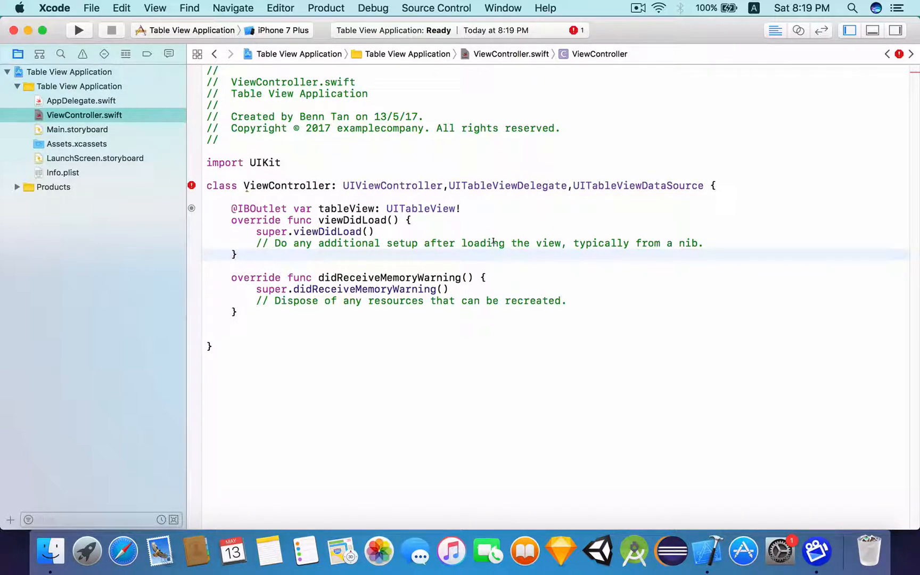
double_click(507, 185)
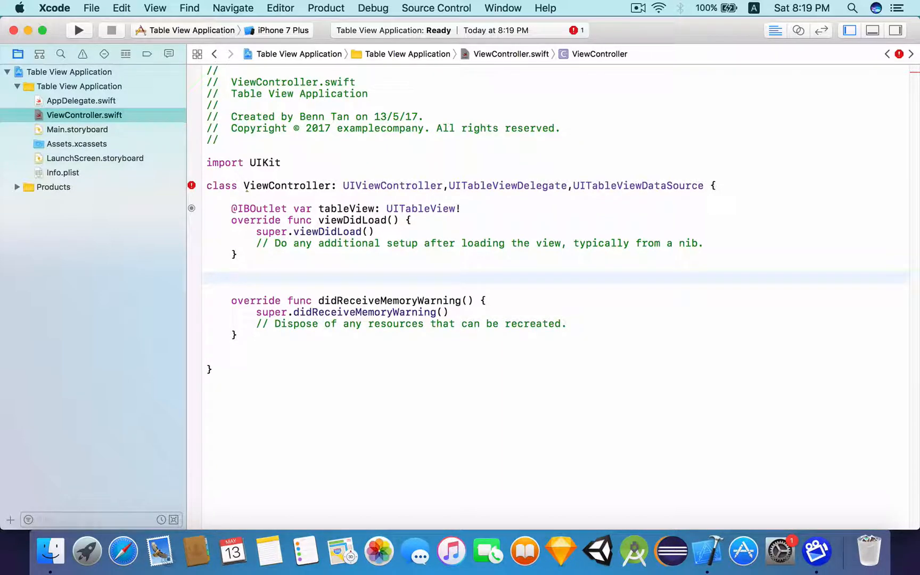
type("numberofro")
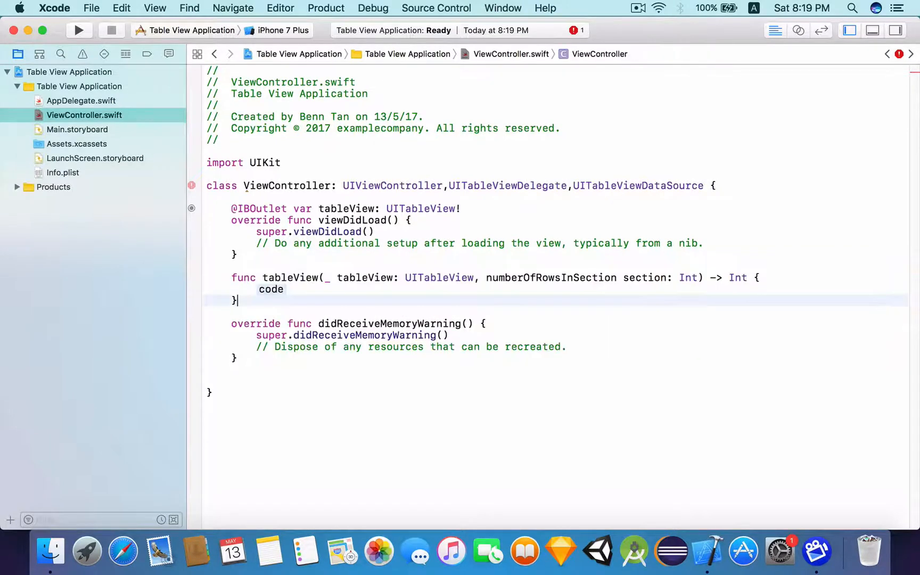
type("cellfor")
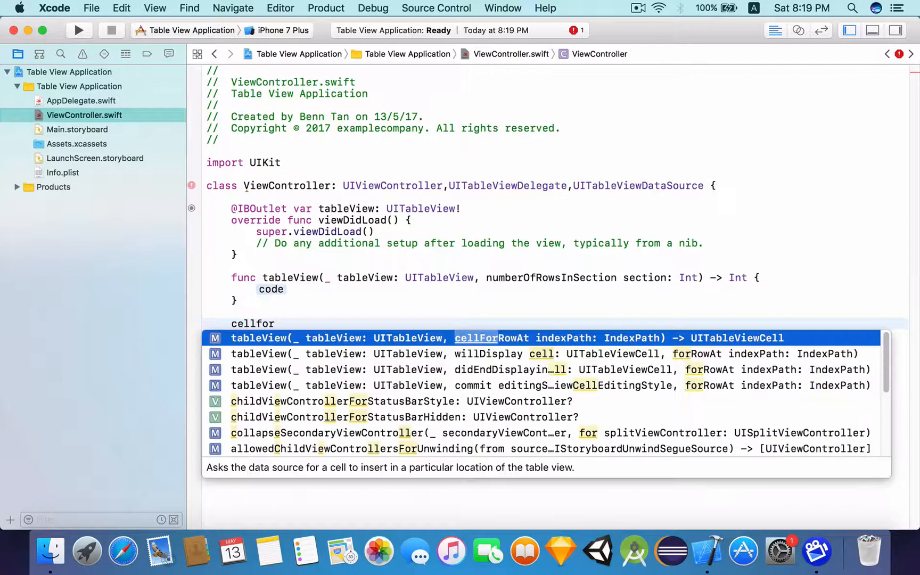
Accept the cellForRowAt stub, make numberOfRowsInSection return 5, and clear the new method's placeholder
key("return")
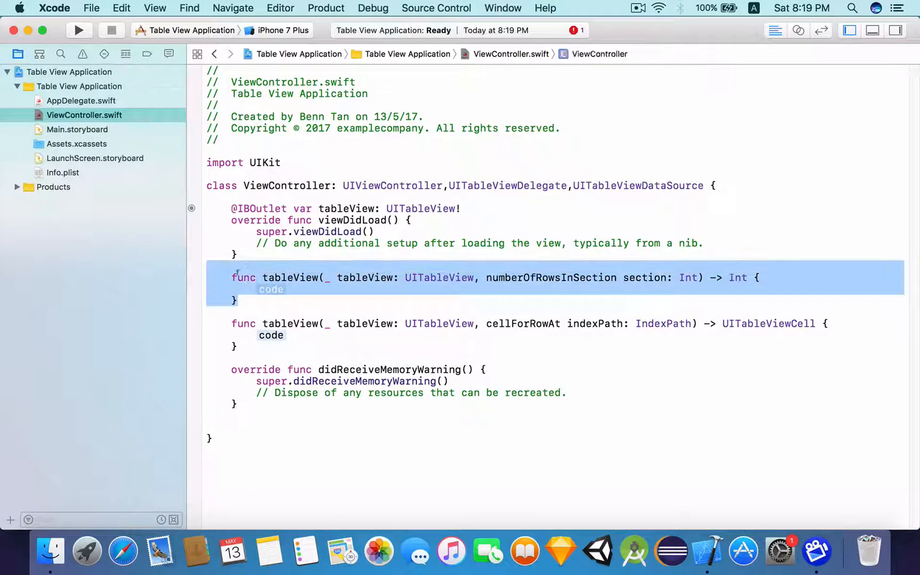
left_click(297, 288)
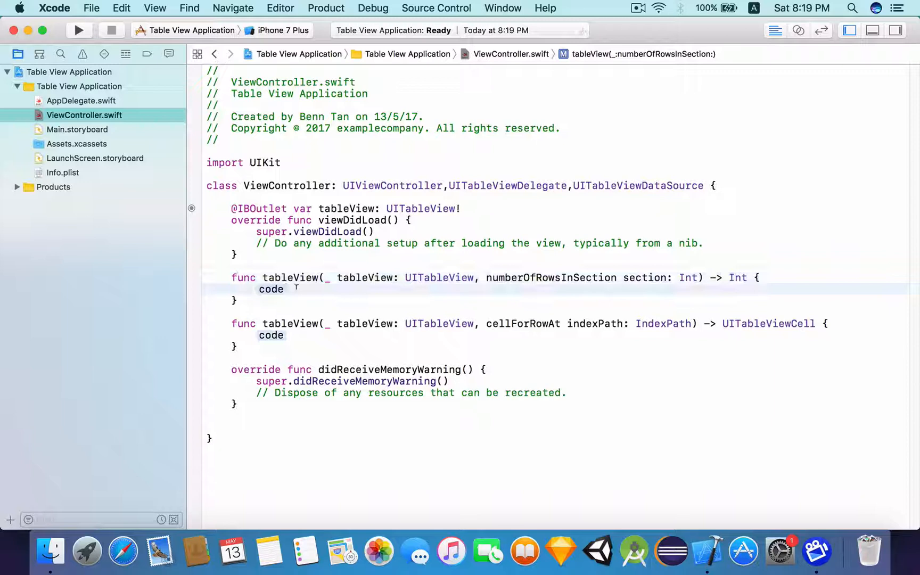
left_click(286, 289)
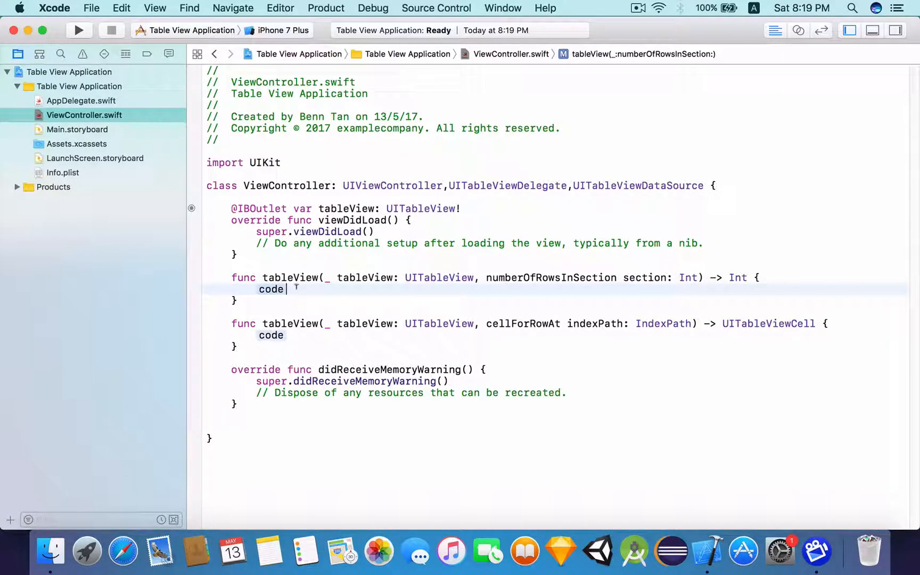
mouse_move(295, 287)
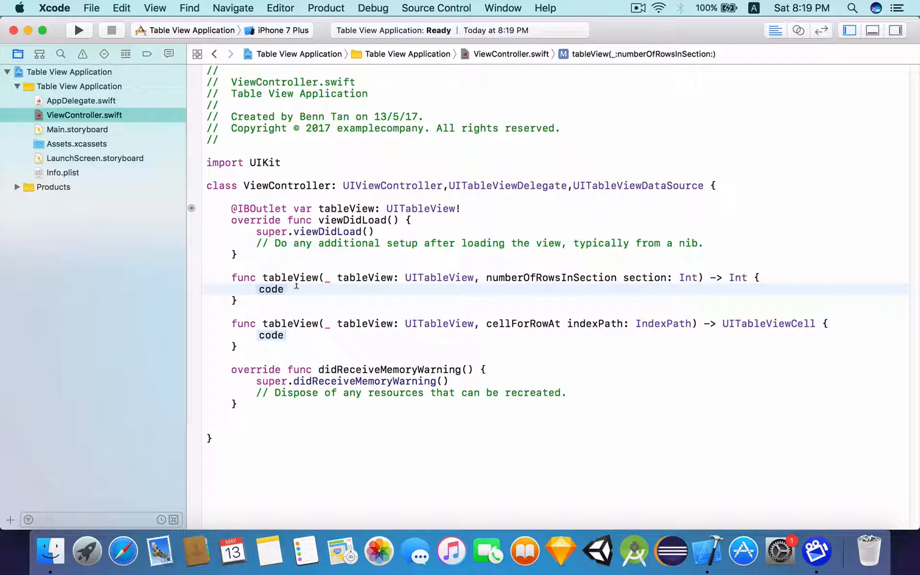
type("r")
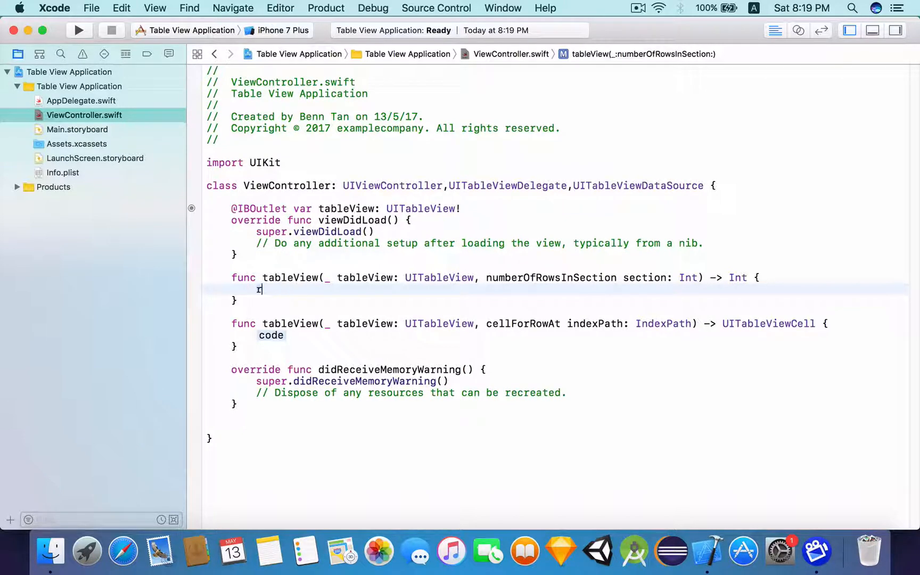
type("eturn")
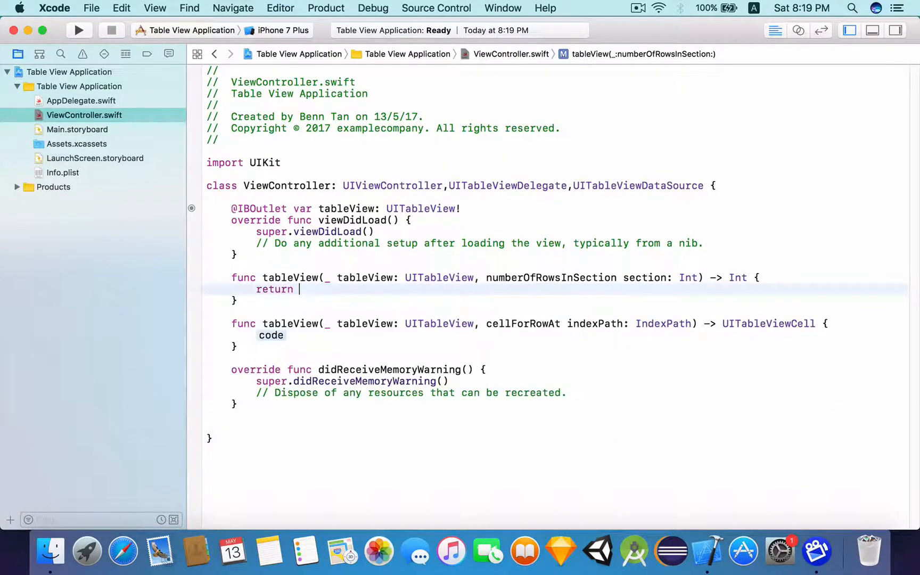
type("5;")
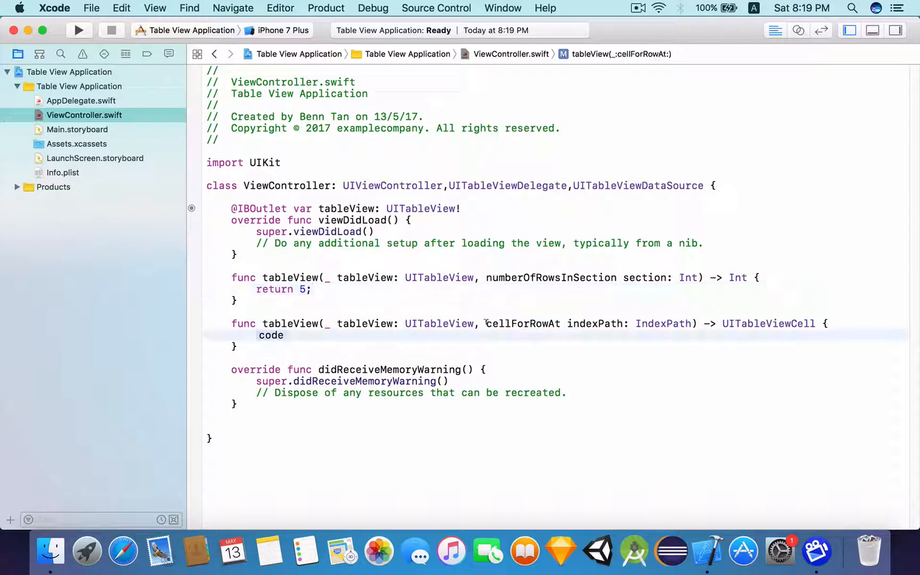
double_click(522, 323)
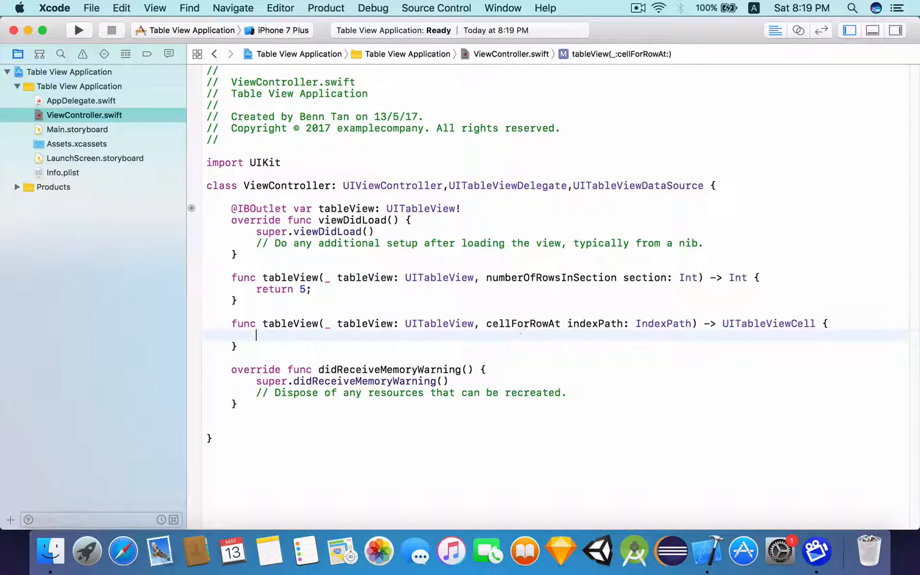
In cellForRowAt, create a UITableViewCell, set its label text to 'Hello World!' and return it
type("let cell =")
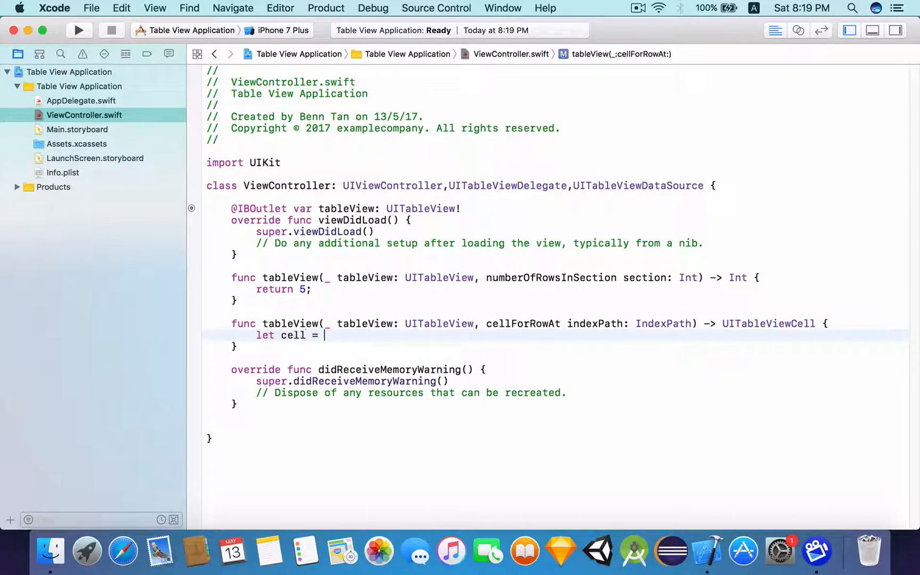
type("Uitab")
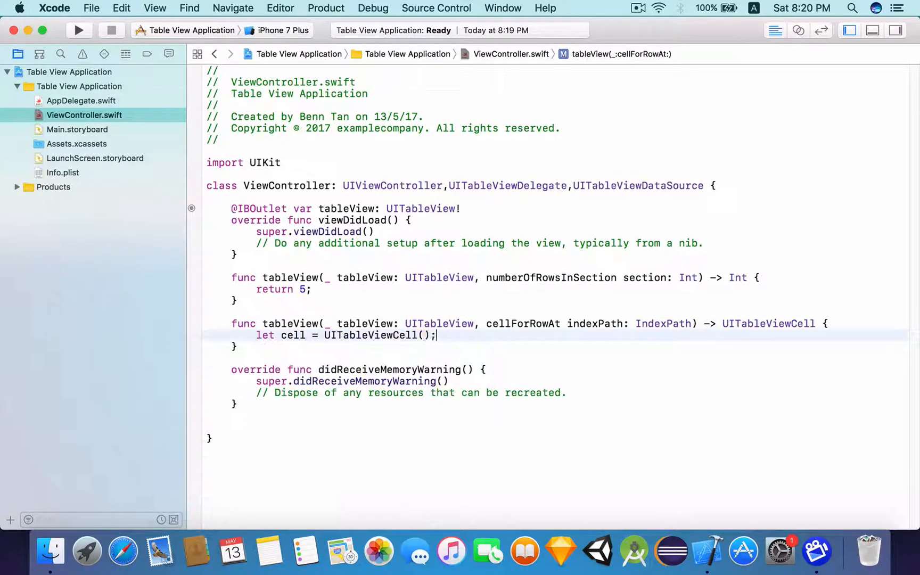
double_click(370, 335)
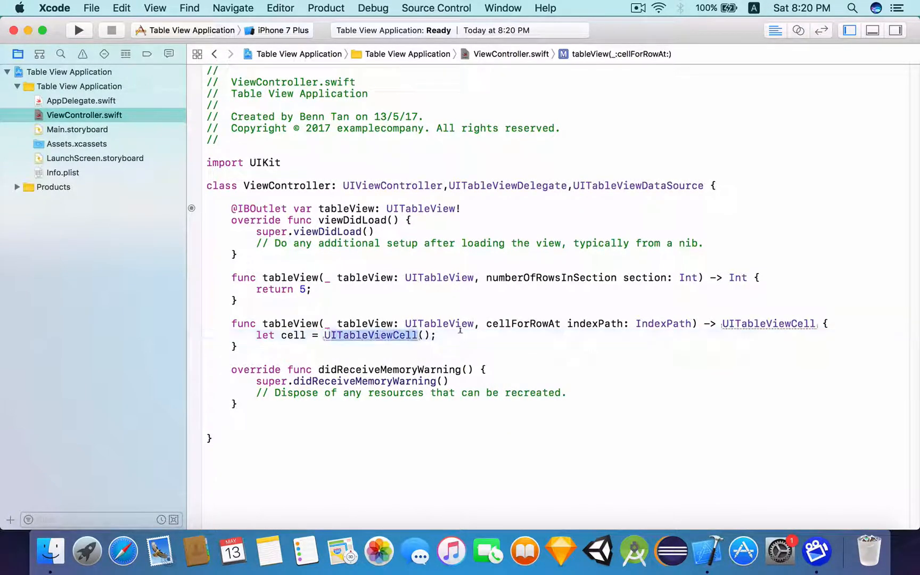
type("cell.textLabel.t")
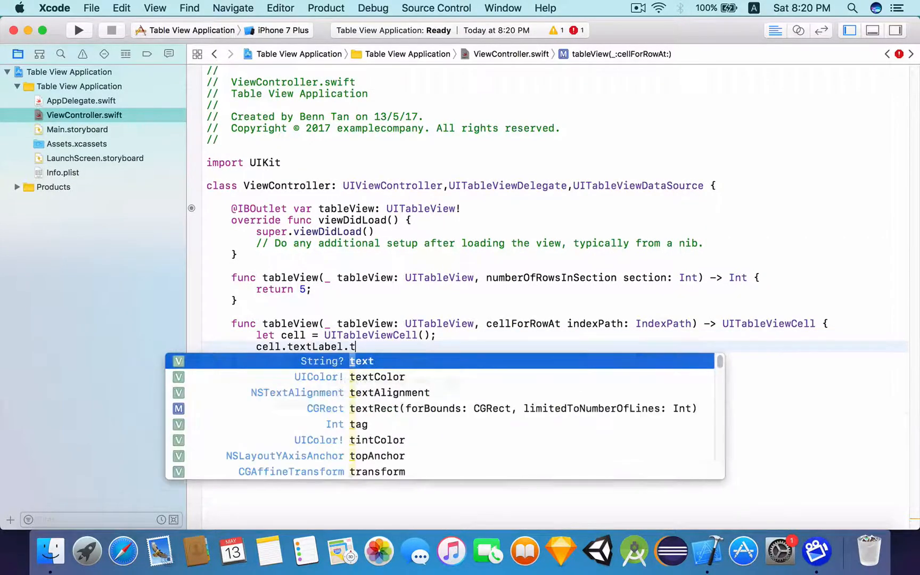
key("return")
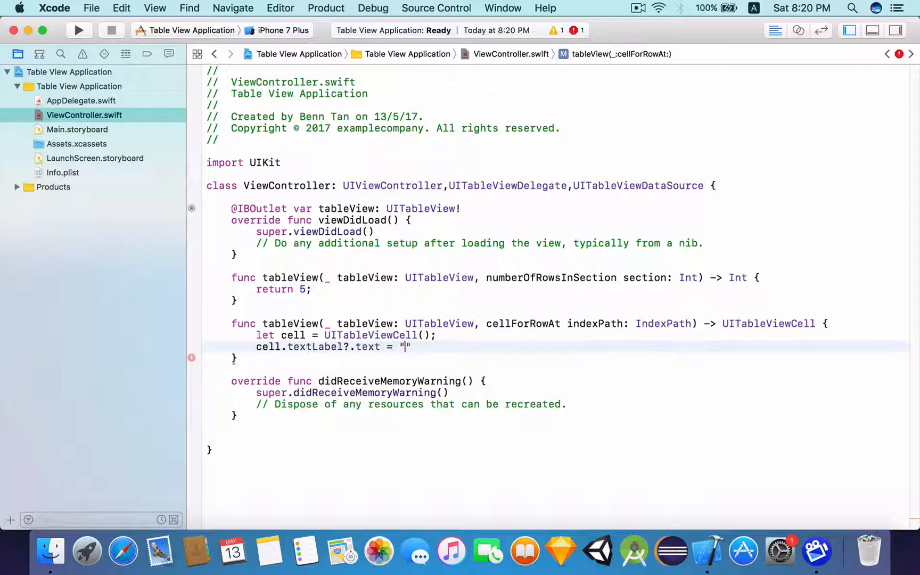
type("Hello World!")
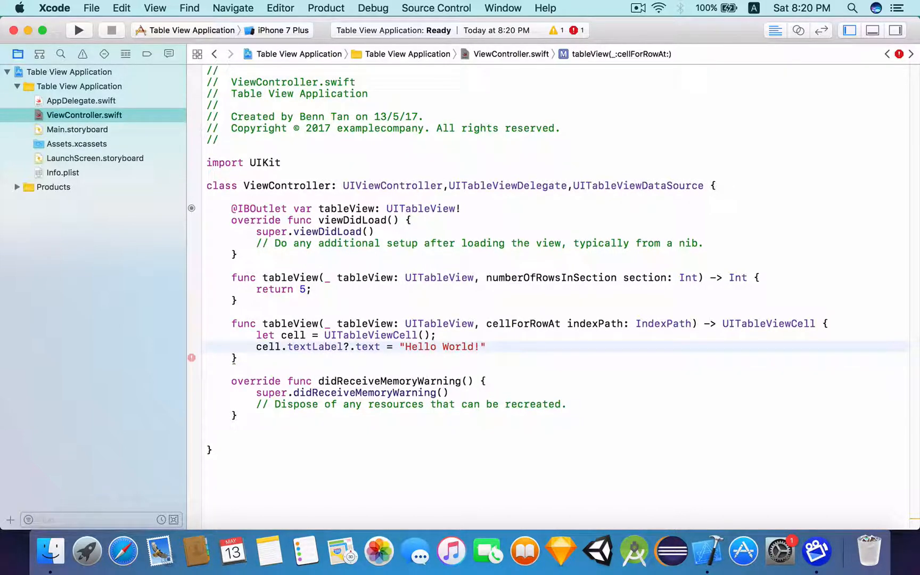
type("return ce")
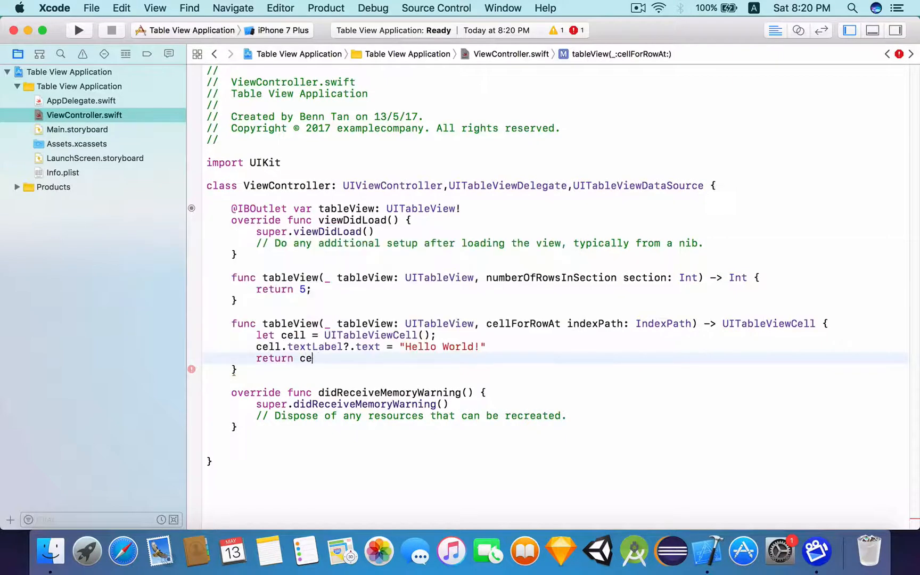
type("ll;")
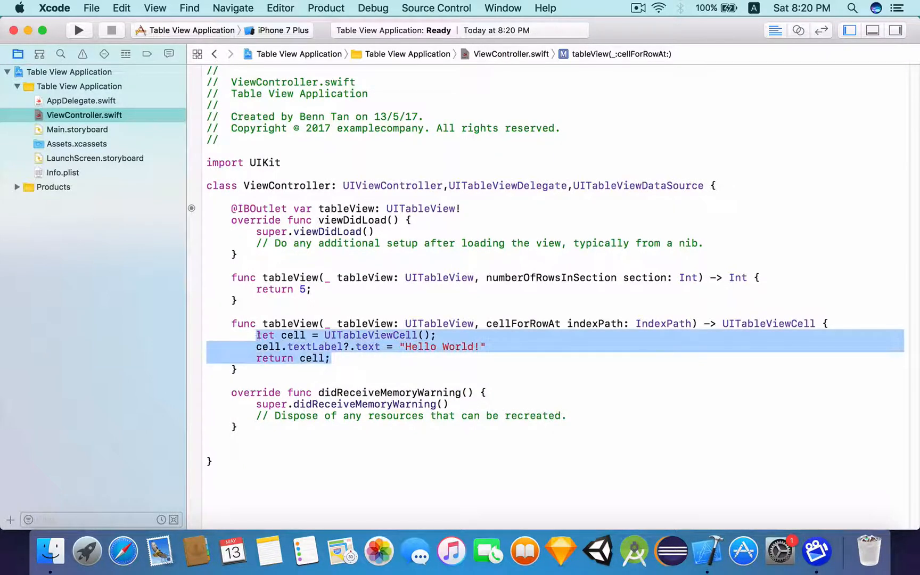
Highlight the cell-building lines and the 'Hello World!' string to review the implementation
left_click(335, 289)
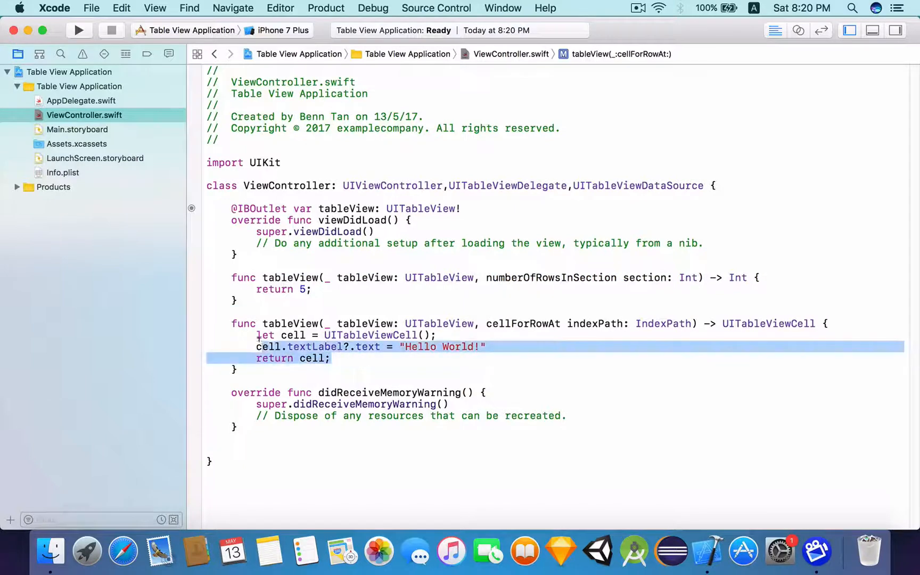
left_click(340, 346)
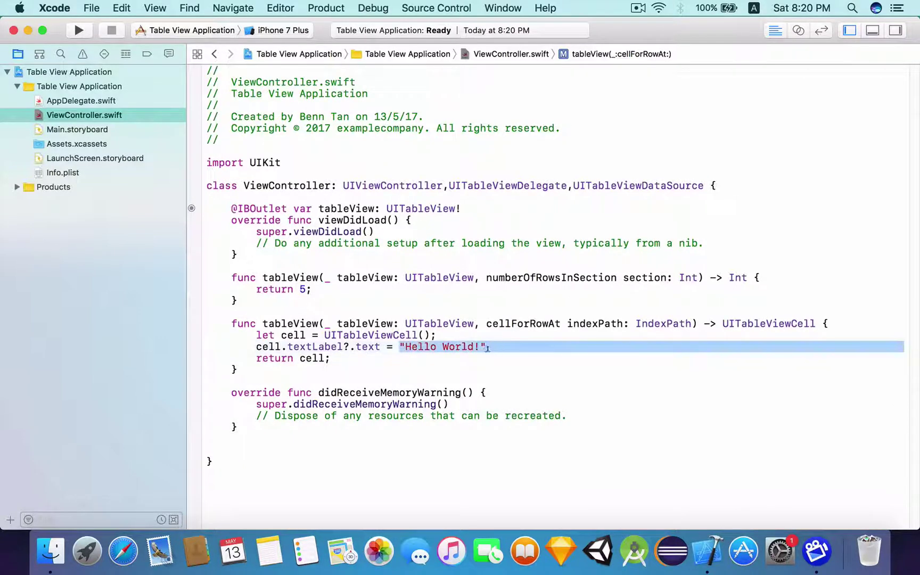
left_click(361, 347)
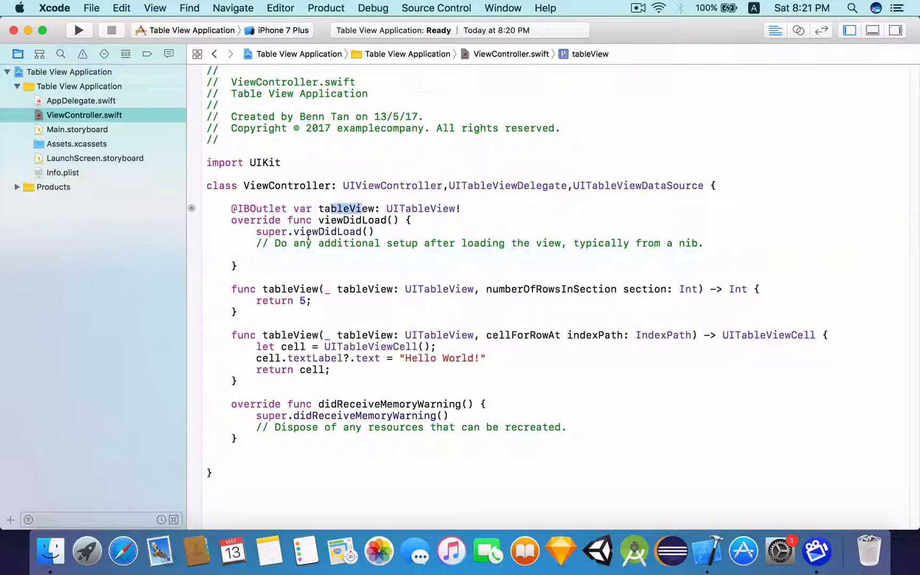
In viewDidLoad, set tableView.delegate = self and tableView.dataSource = self
left_click(255, 255)
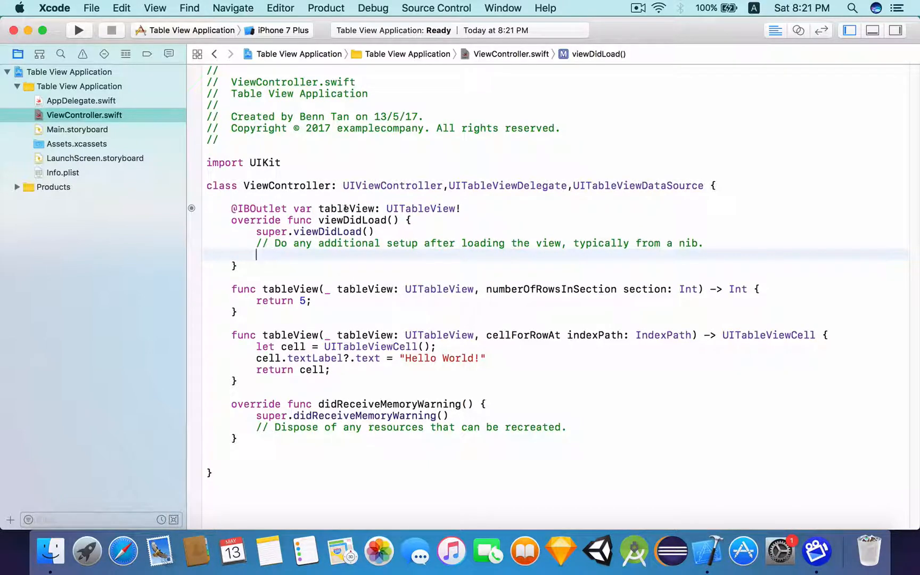
double_click(346, 209)
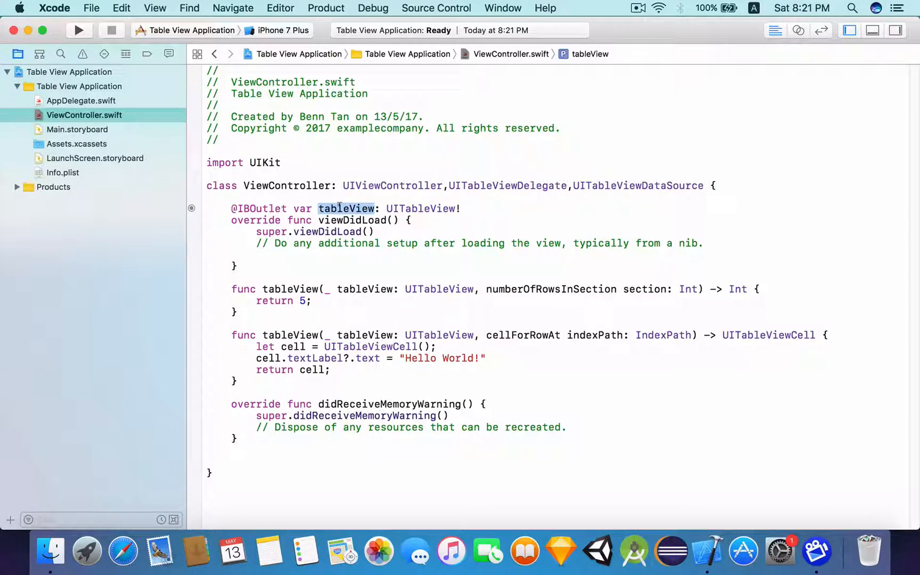
left_click(328, 243)
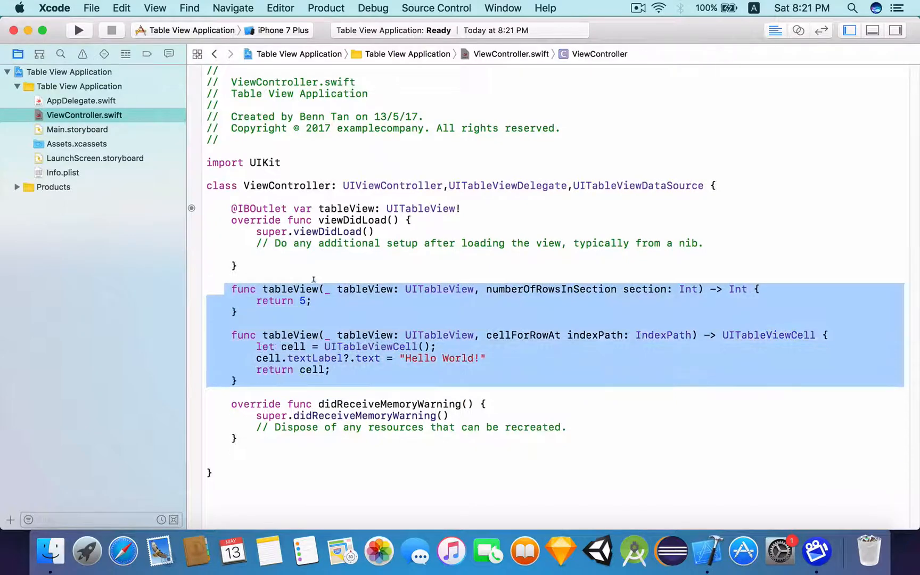
type("tbale")
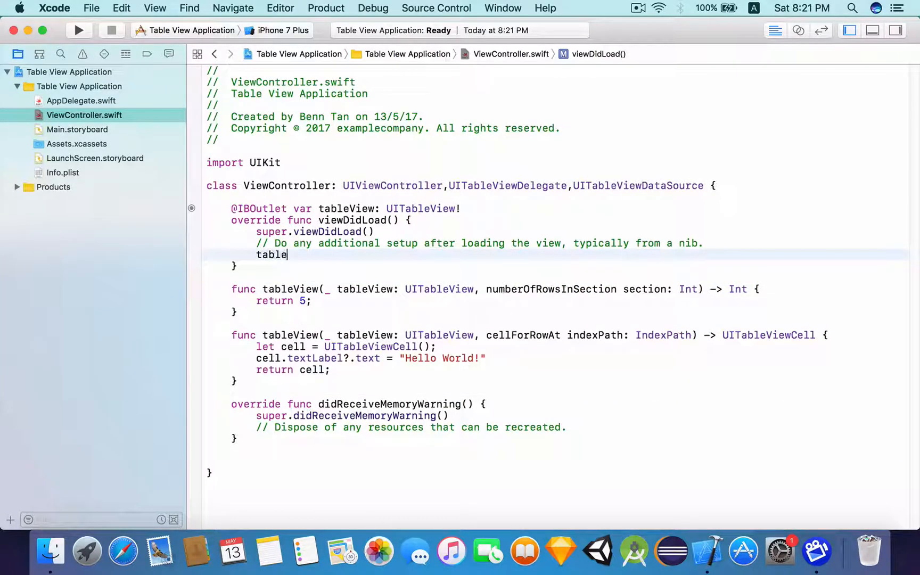
type(".")
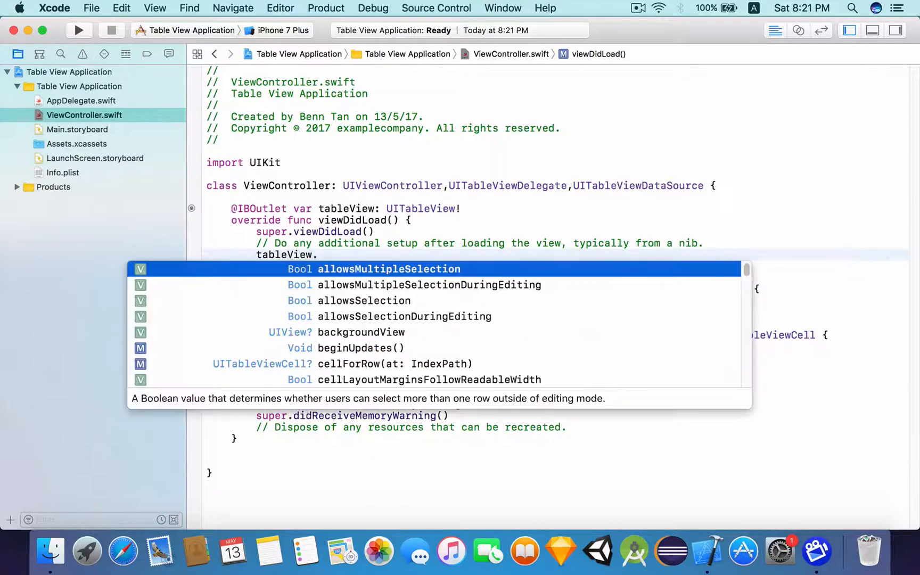
type("deeleg")
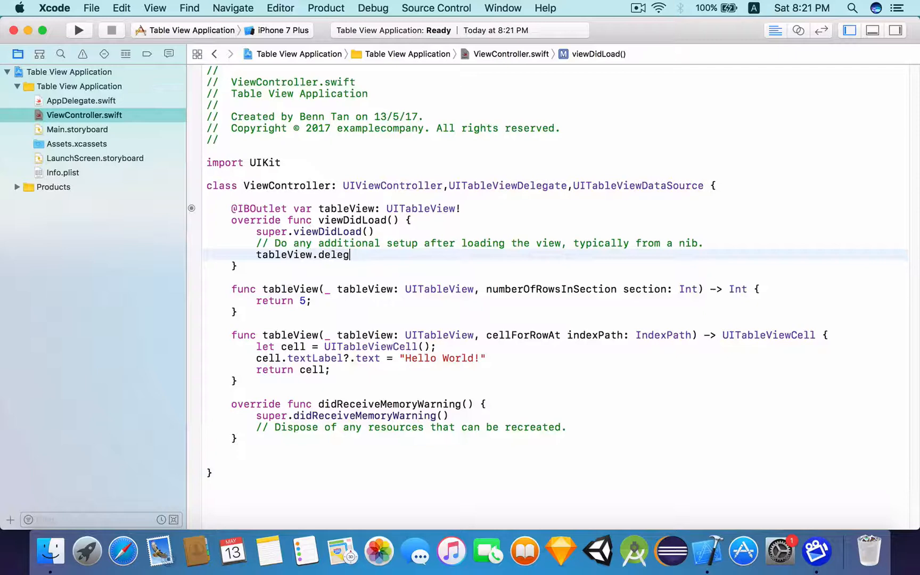
type("ate = self")
type("tableView")
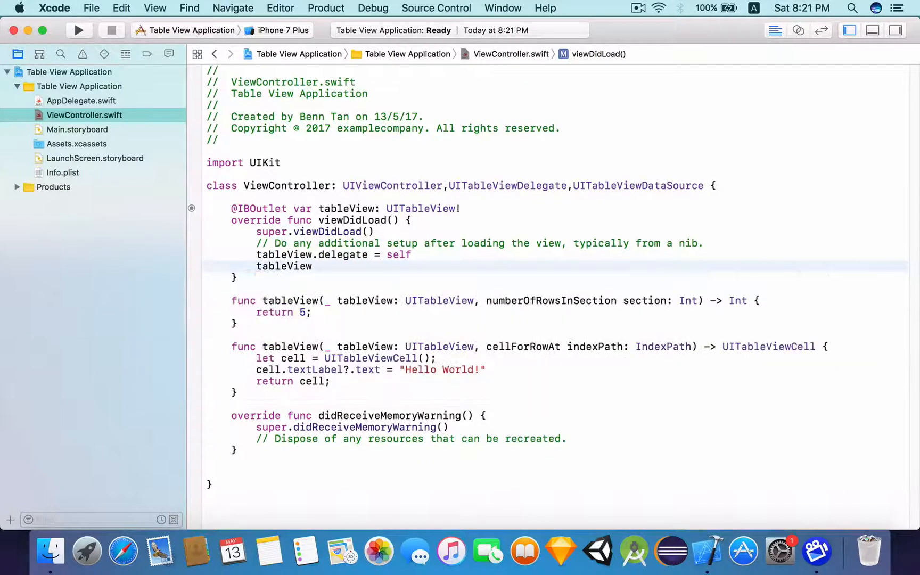
type(".dataSource =")
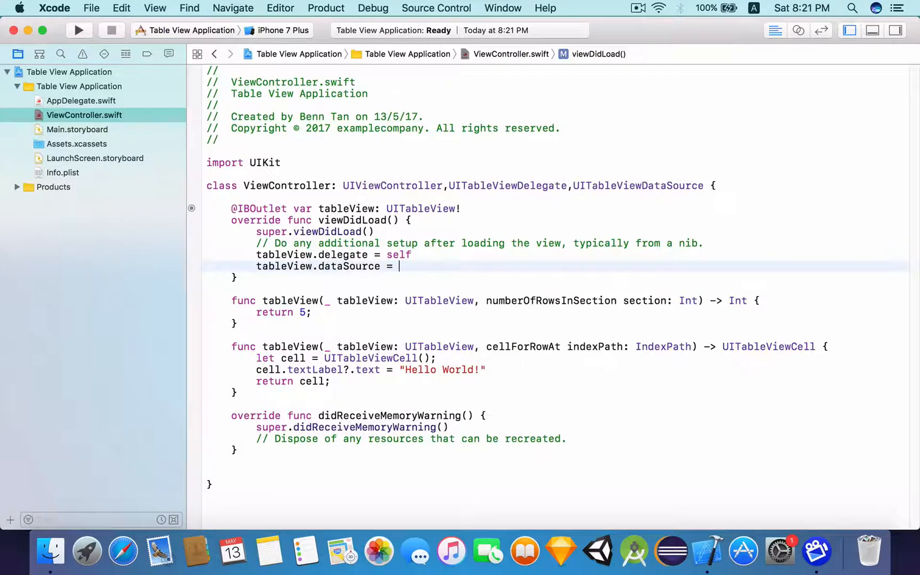
type("self")
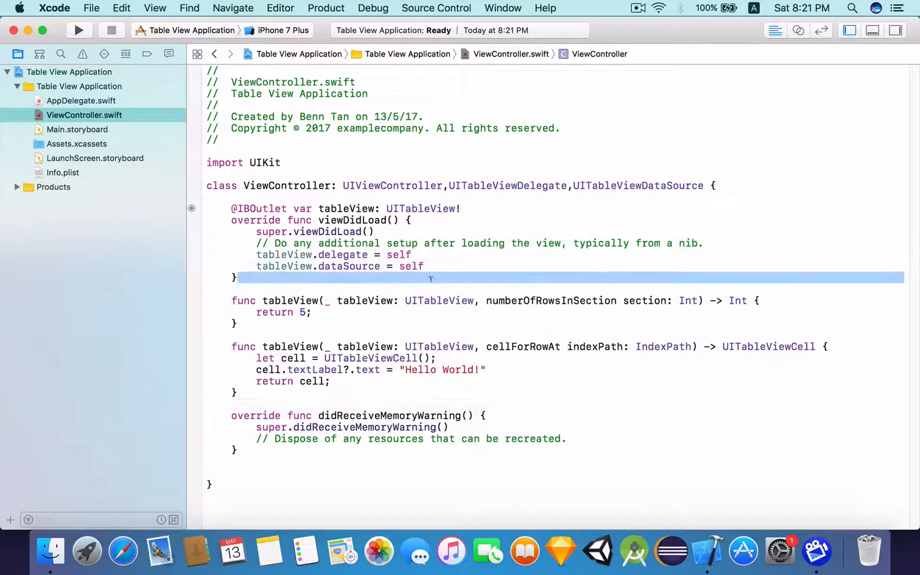
left_click(78, 30)
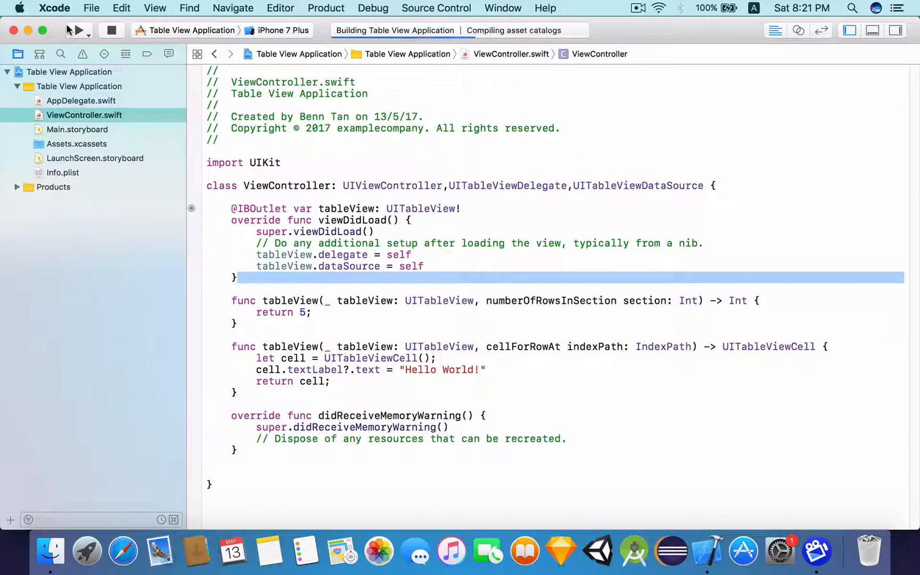
Build and run the app on the iPhone 7 Plus simulator
left_click(71, 30)
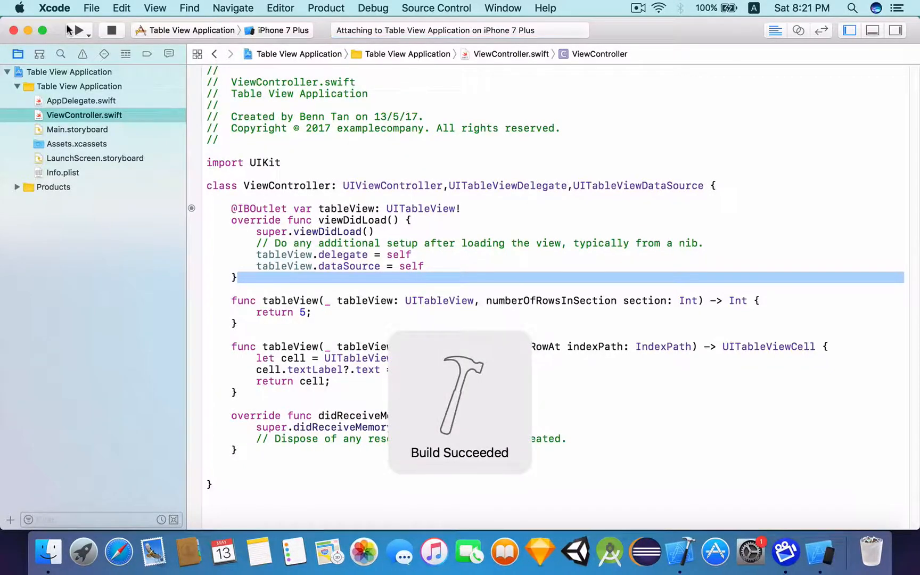
left_click(67, 30)
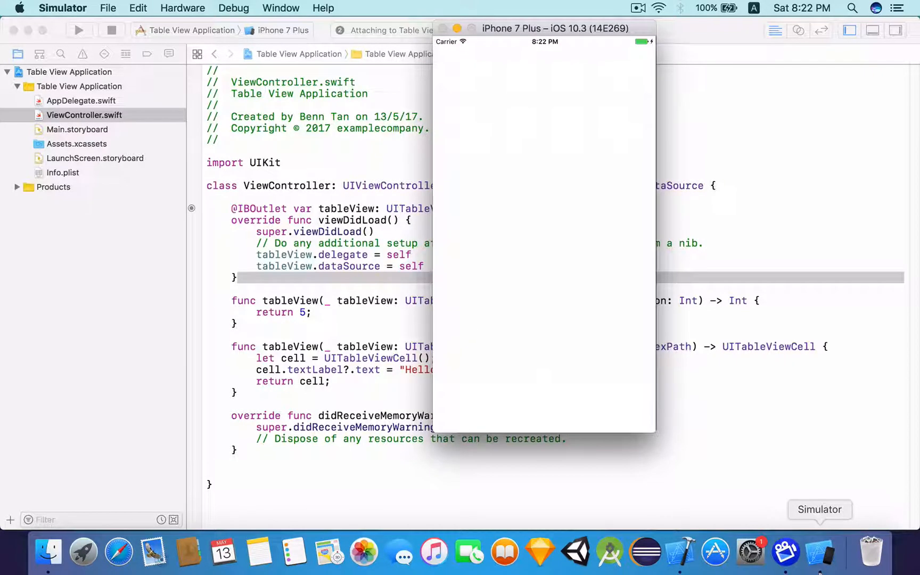
Bring the Simulator to the front showing the table of five Hello World! rows
left_click(80, 30)
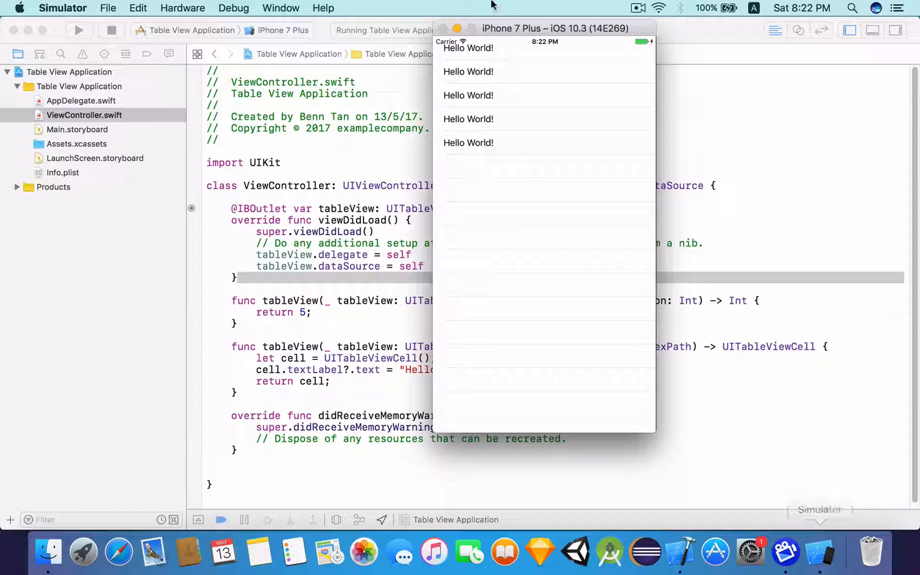
mouse_move(502, 103)
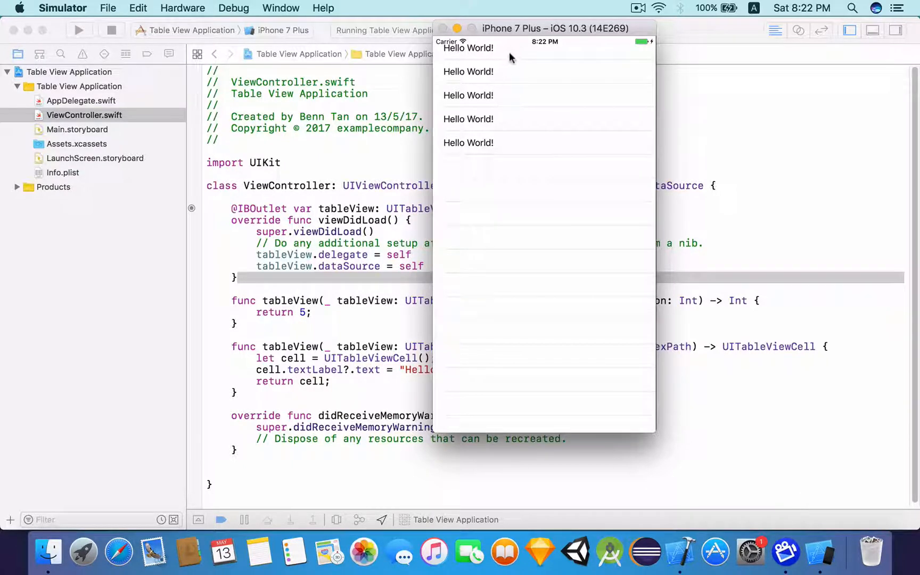
mouse_move(516, 128)
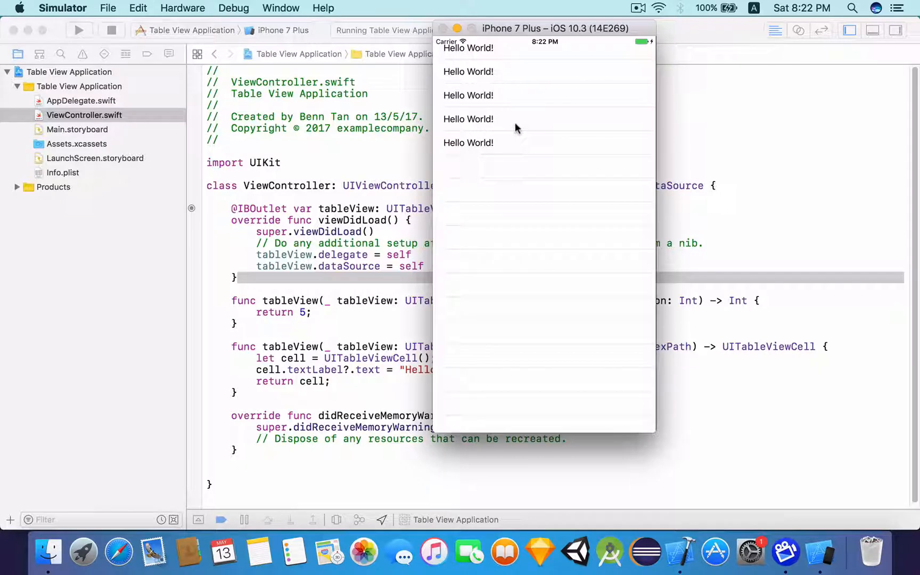
mouse_move(532, 116)
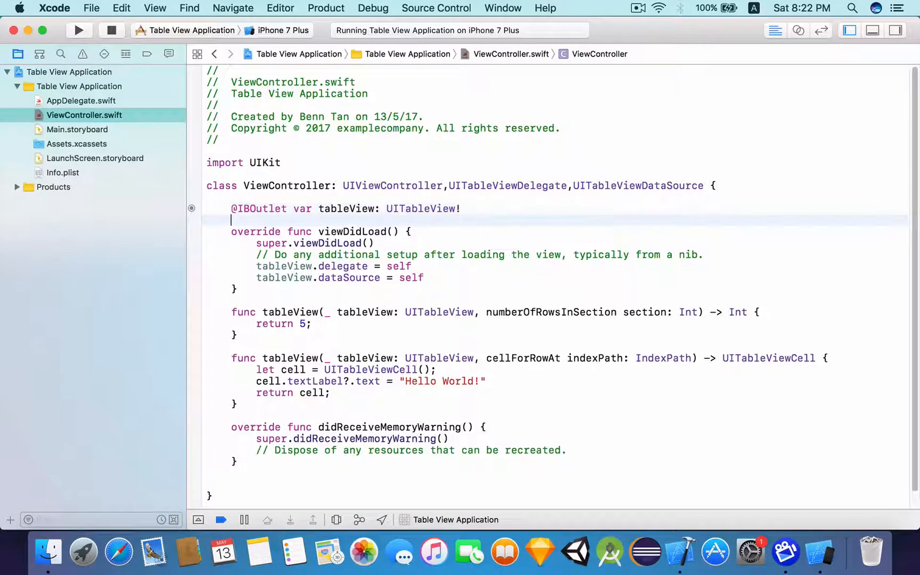
Declare var data = ["First","Second","Third","Fourth","Fifth"] below the tableView outlet
type("var data")
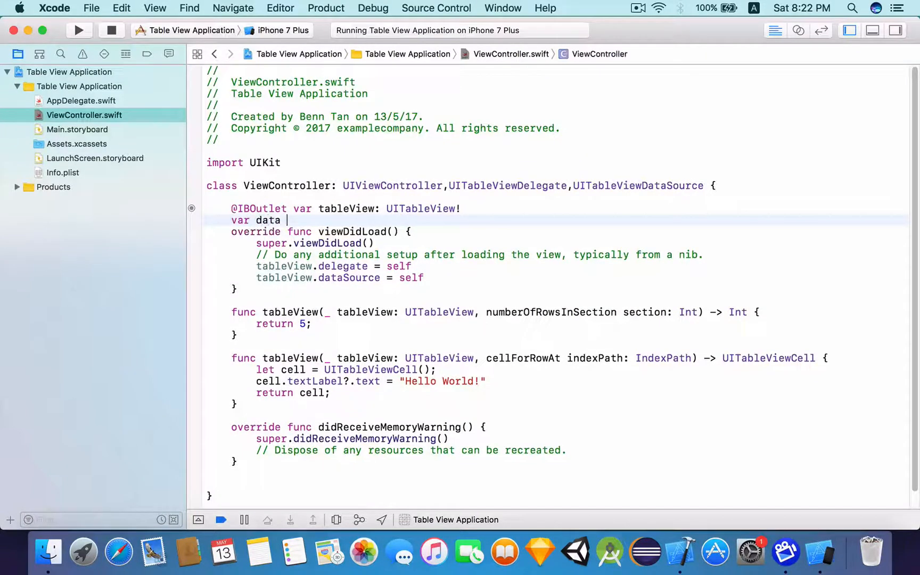
type("= [\"\"]")
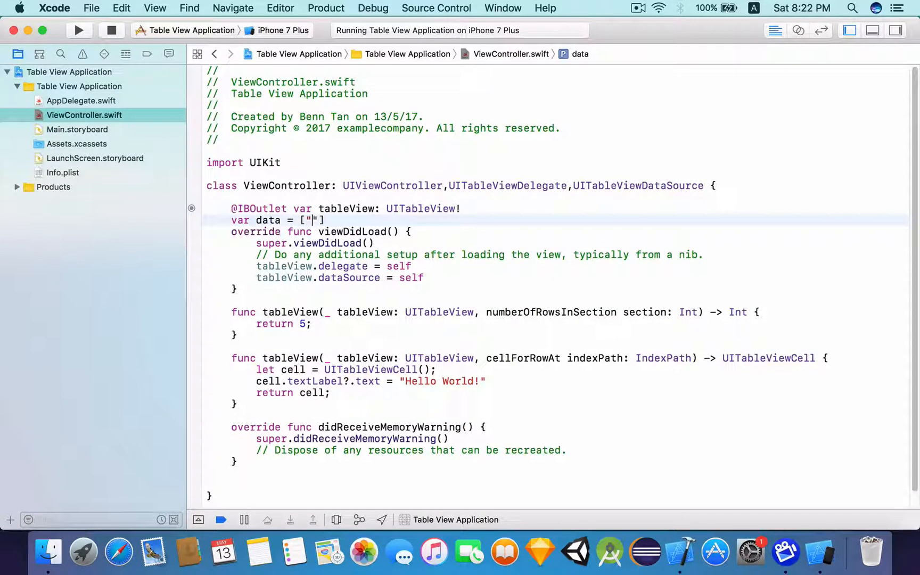
type("First")
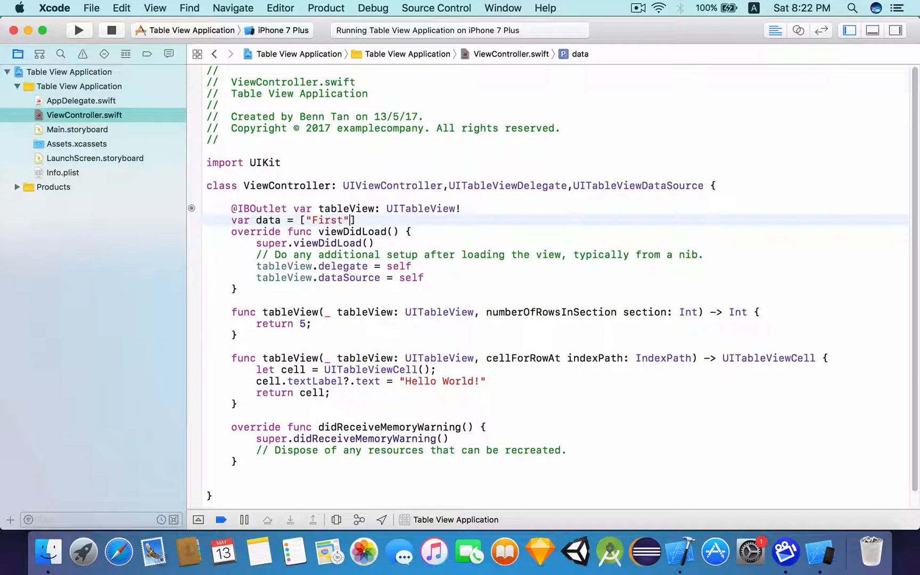
type(",\"Secon")
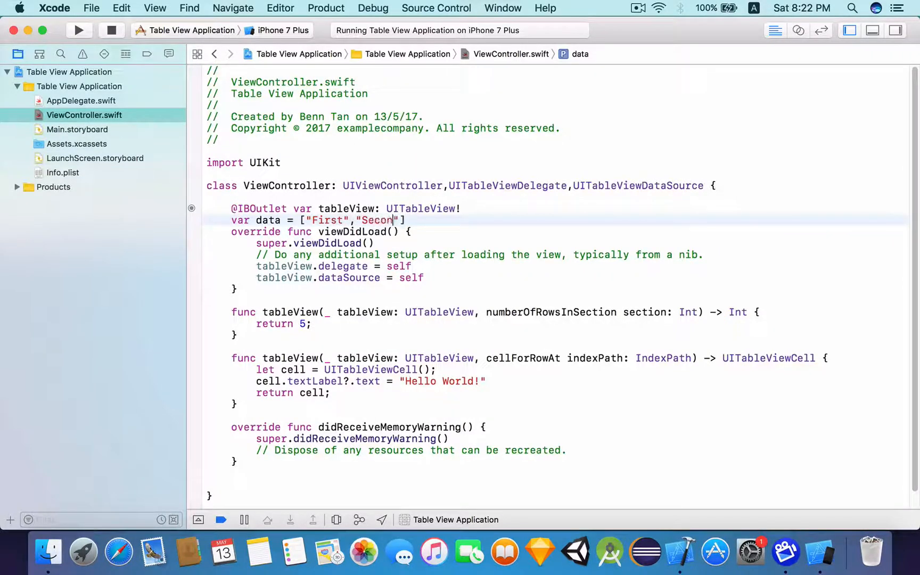
type("d\",\"Third\",")
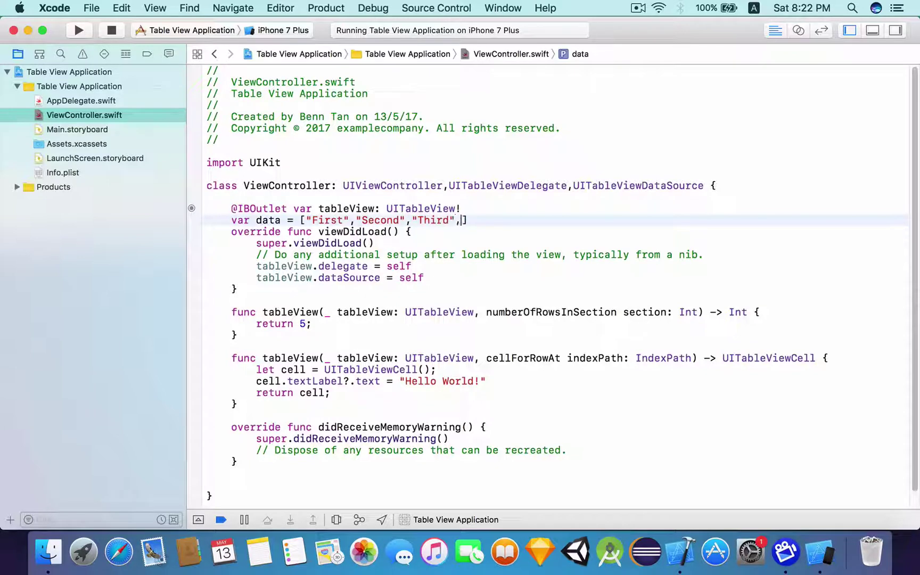
type("\"Fourth\",\"Fifth\"")
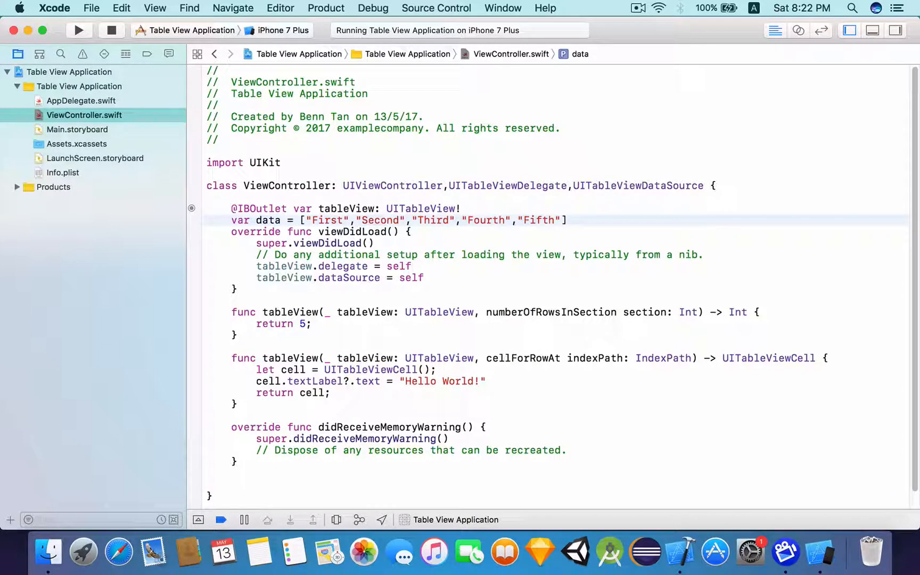
left_click(487, 380)
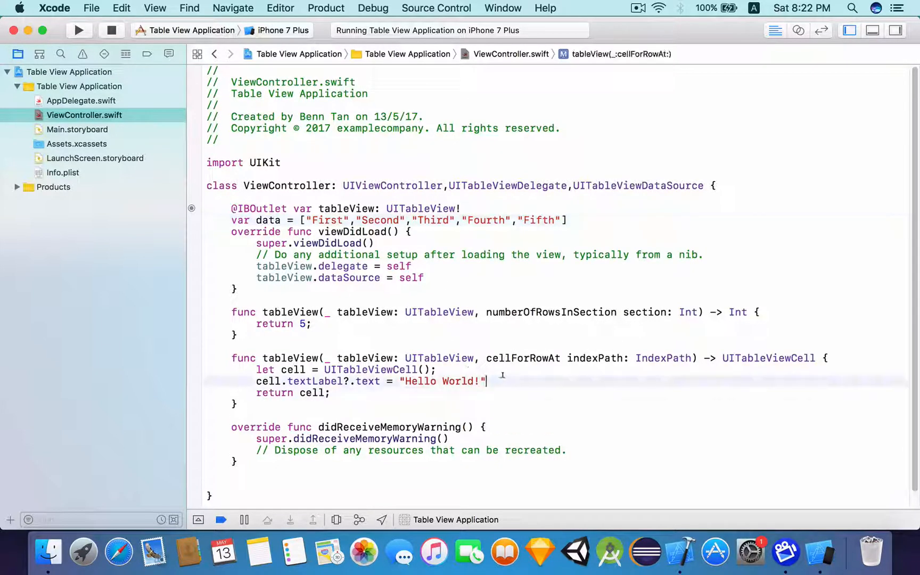
left_click(274, 220)
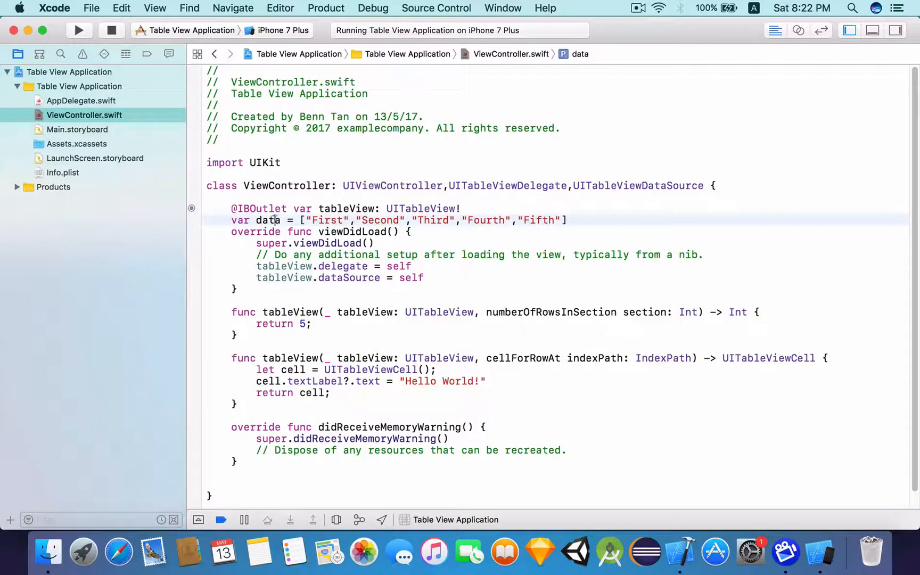
double_click(442, 381)
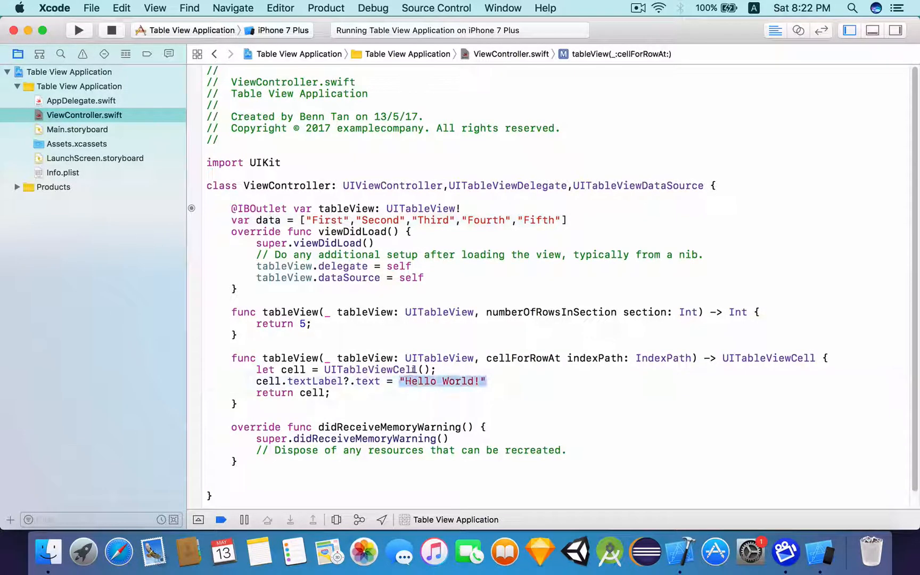
type("data[")
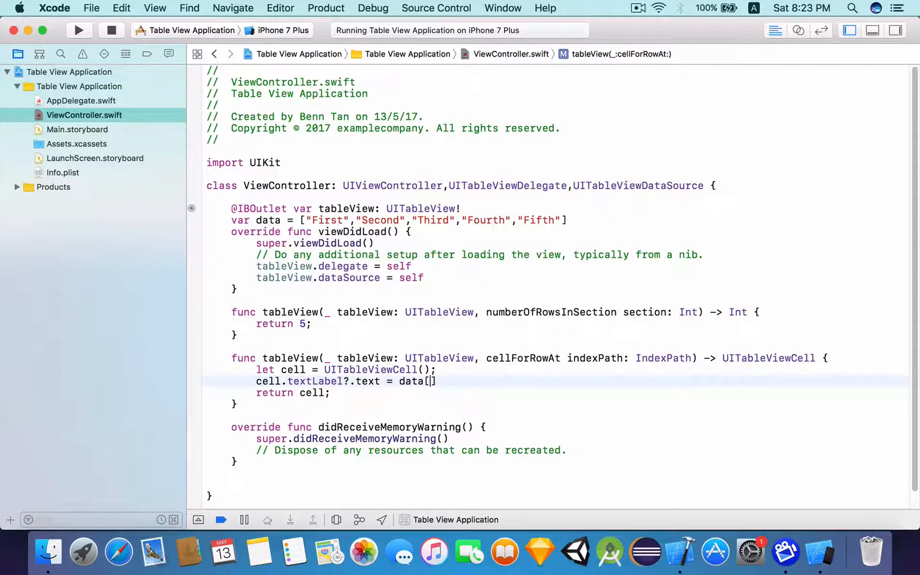
type("indexPath.row")
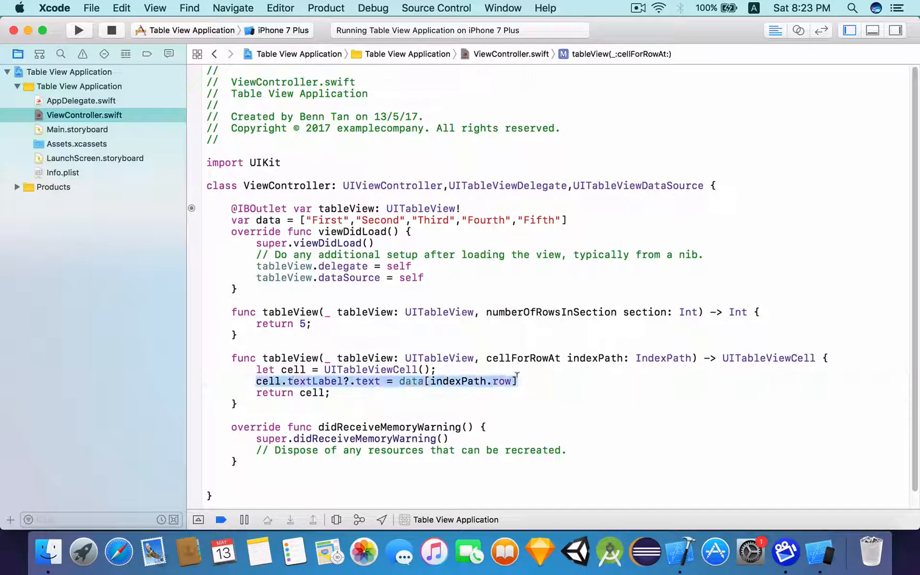
left_click(516, 381)
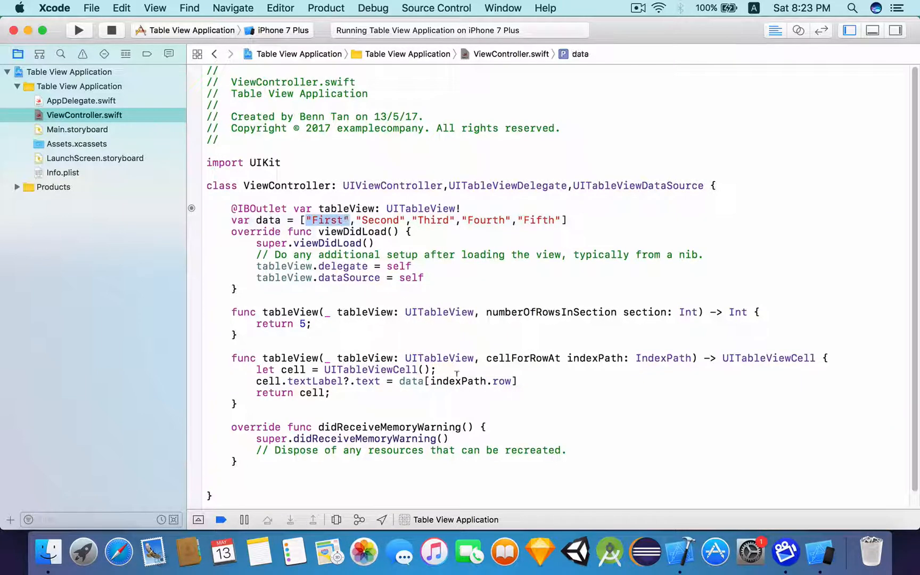
left_click(531, 381)
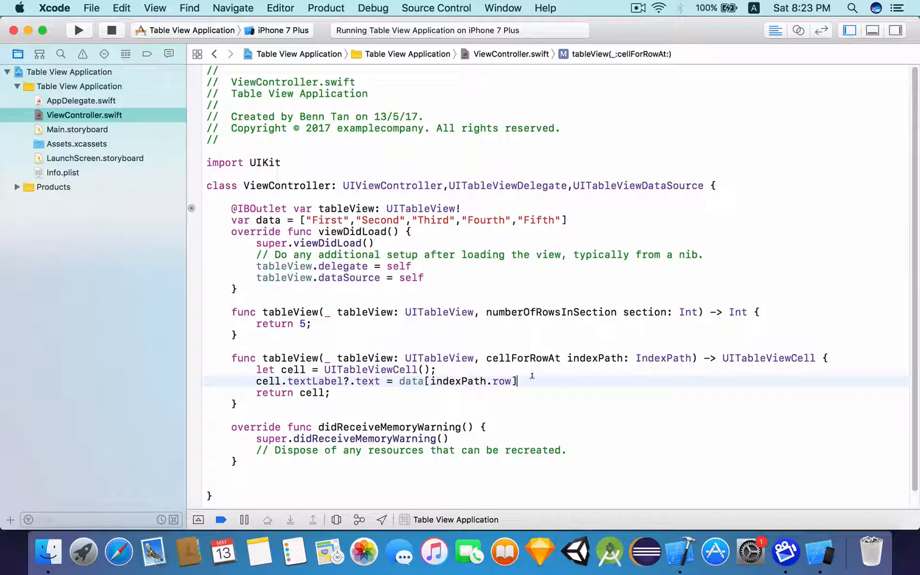
double_click(458, 381)
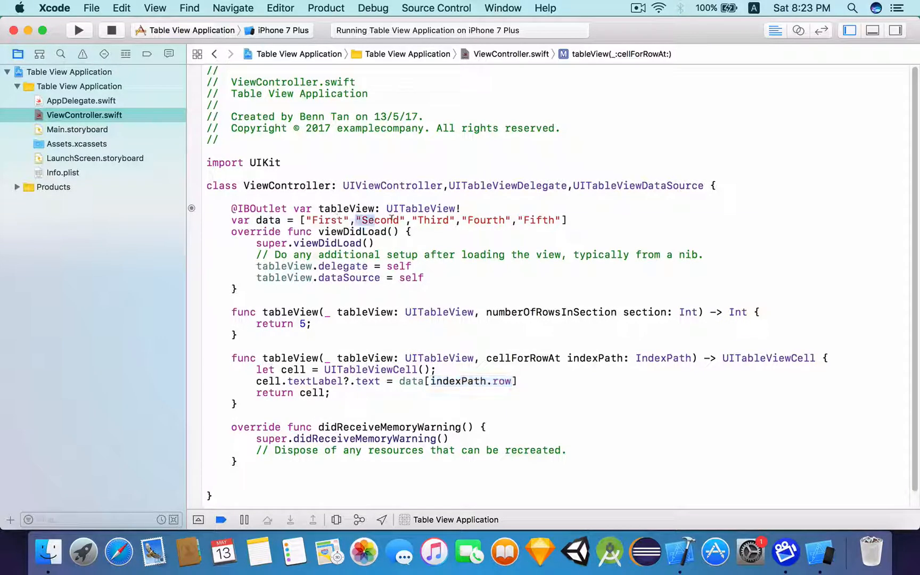
double_click(380, 220)
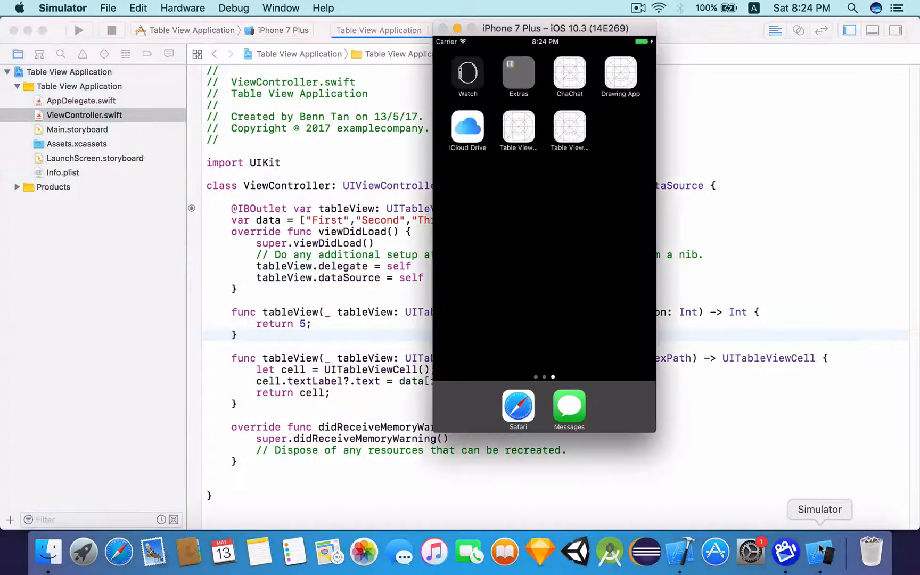
left_click(79, 30)
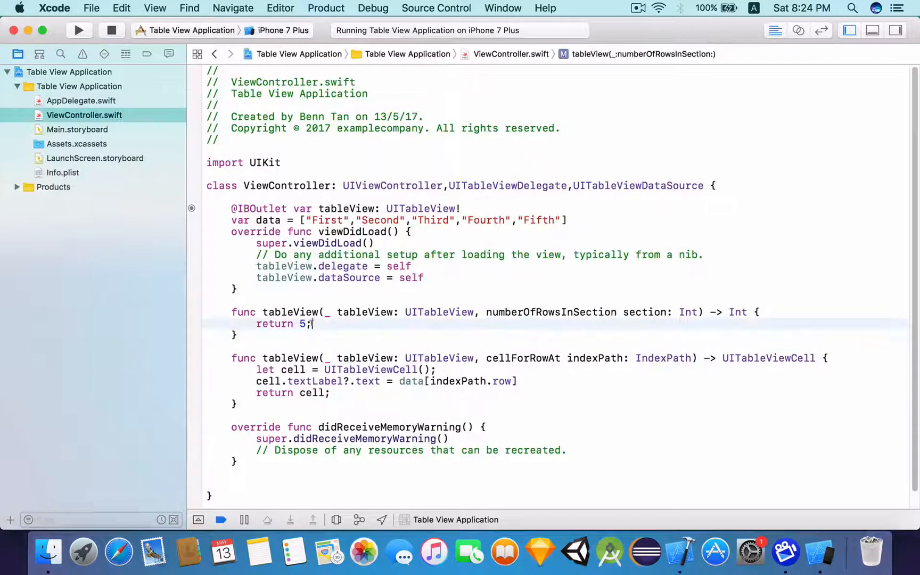
Return 6 from numberOfRowsInSection and run, hitting the Index out of range crash
type("6")
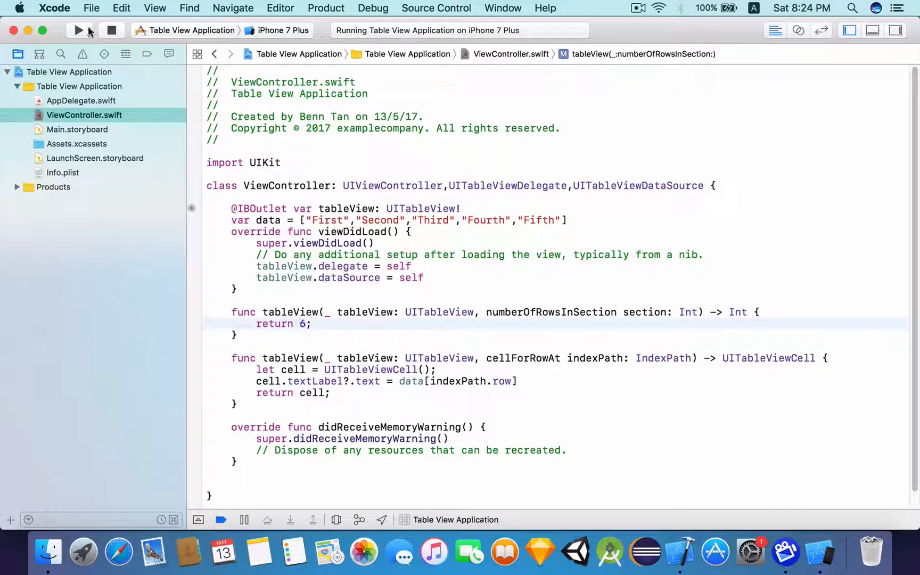
left_click(78, 29)
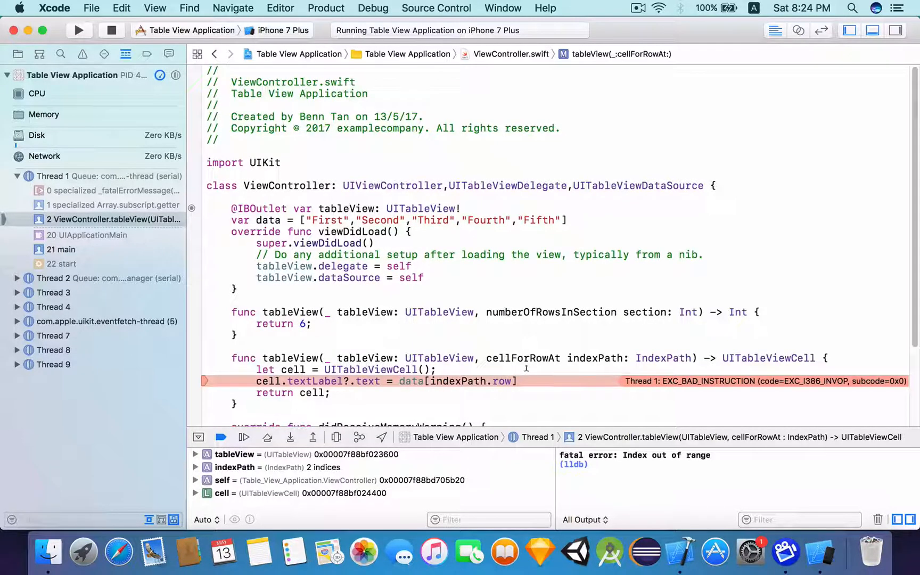
left_click(268, 220)
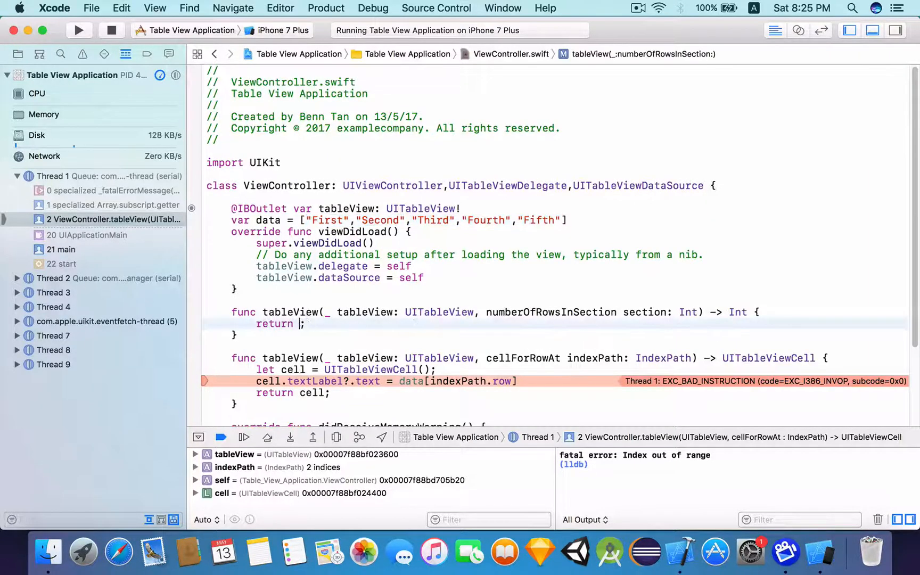
Return data.count from numberOfRowsInSection instead of a fixed number
type("d")
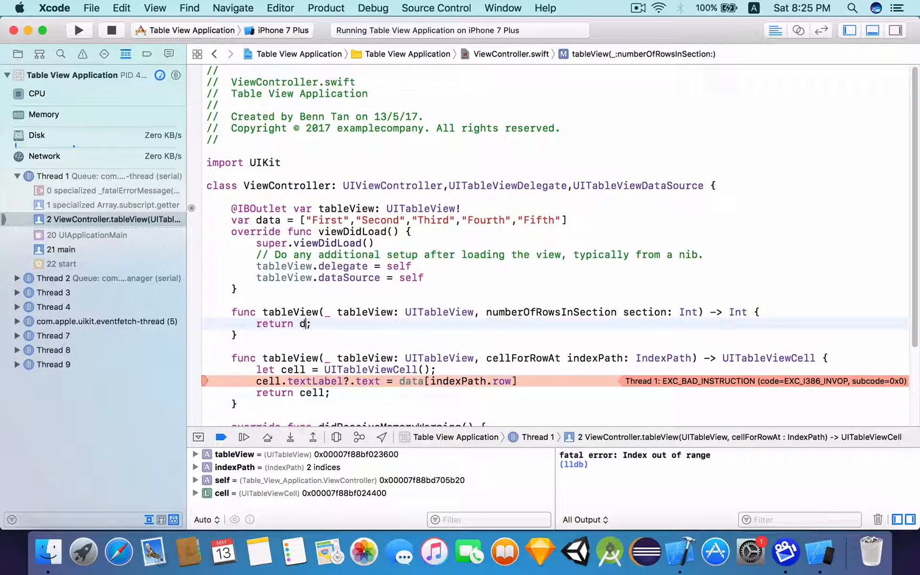
type("ata.count")
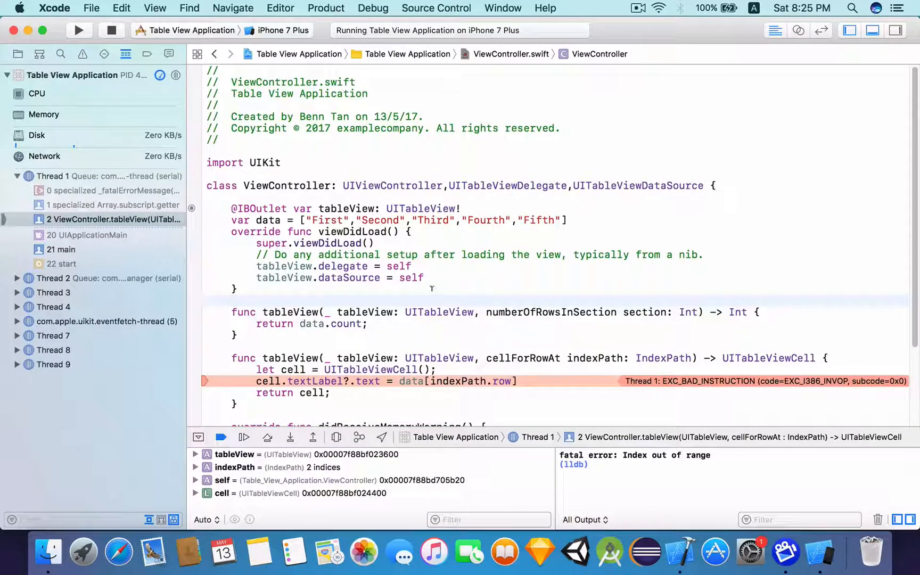
left_click(312, 324)
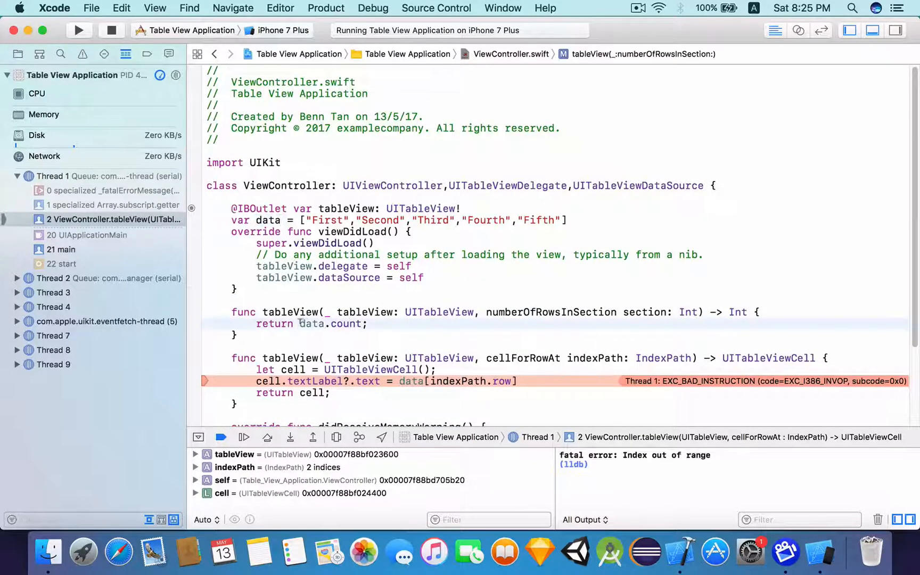
double_click(332, 323)
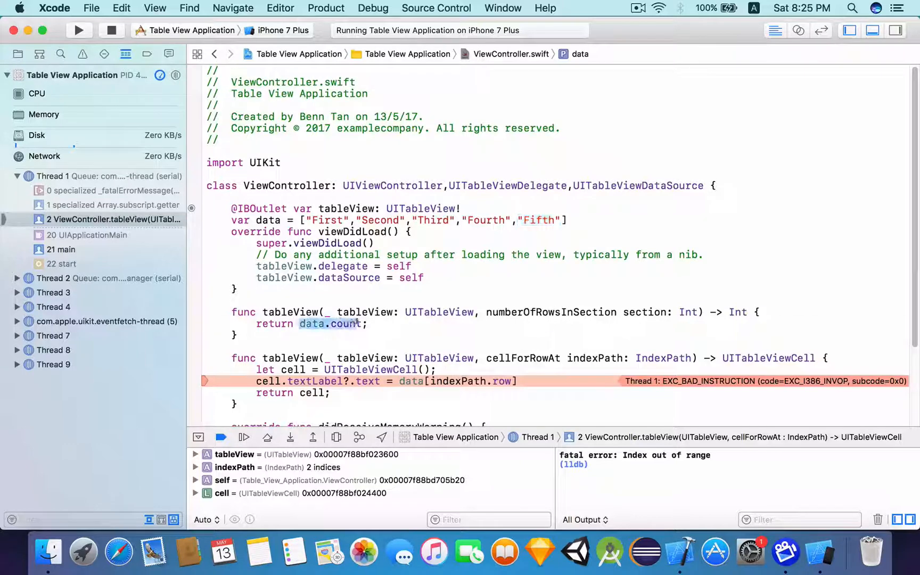
left_click(235, 335)
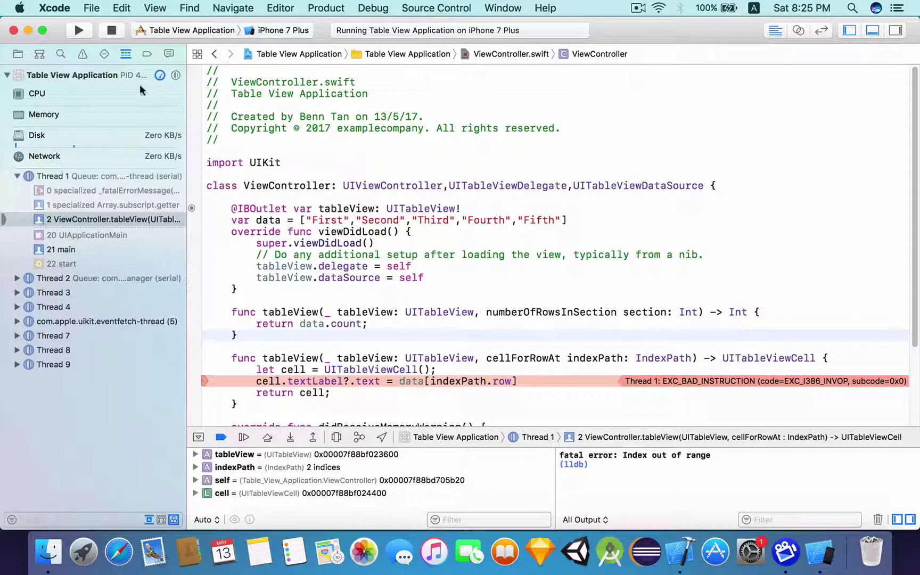
Rebuild and run so the Simulator lists First, Second, Third, Fourth and Fifth without crashing
left_click(79, 29)
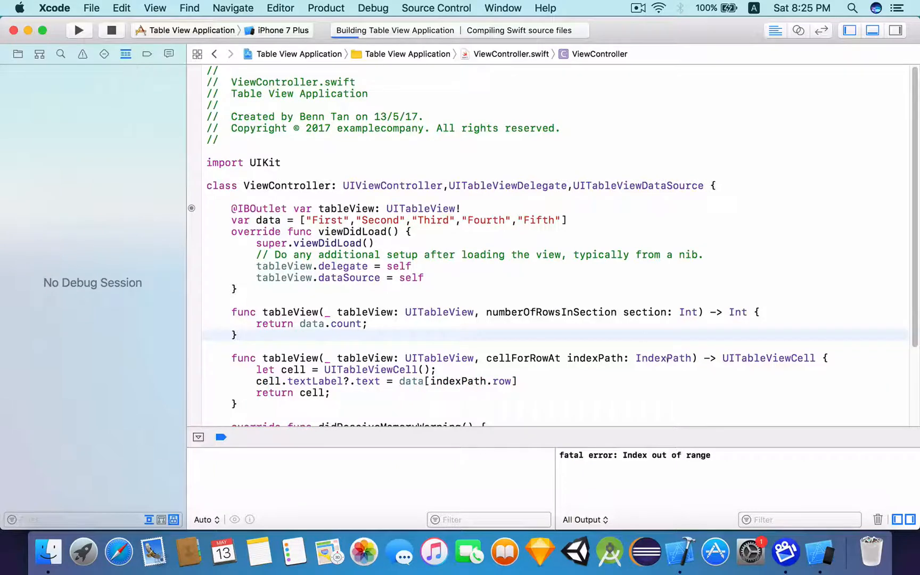
left_click(79, 30)
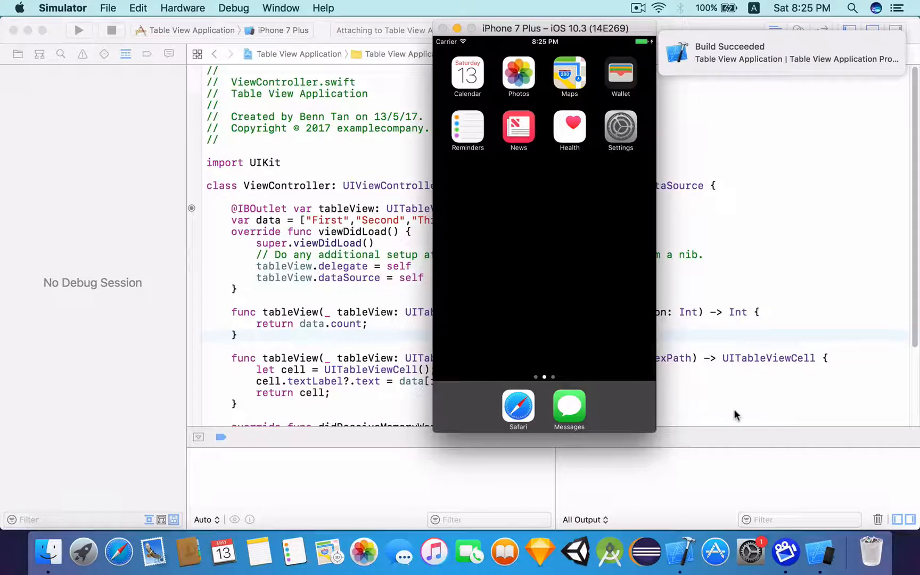
left_click(80, 30)
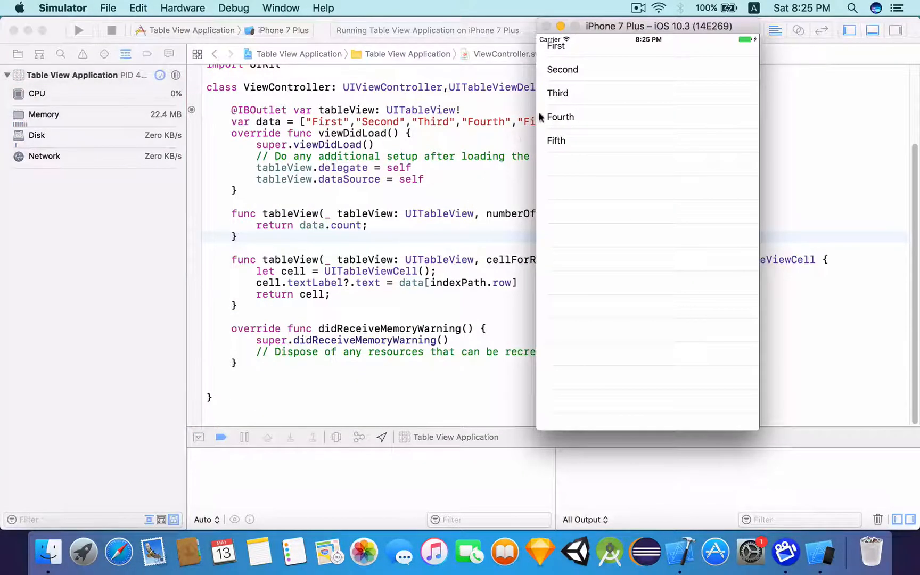
mouse_move(610, 80)
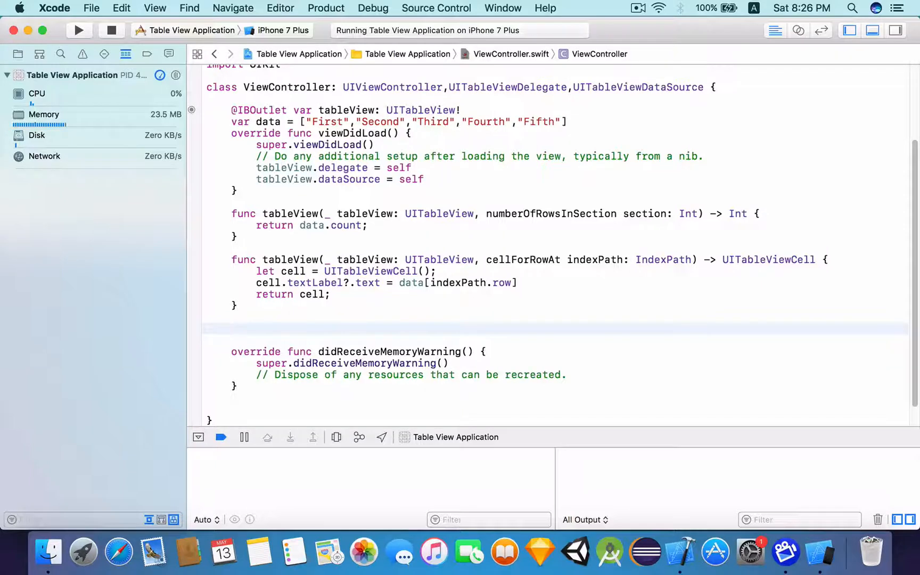
Add didSelectRowAt calling tableView.deselectRow(at: indexPath, animated: true)
left_click(233, 328)
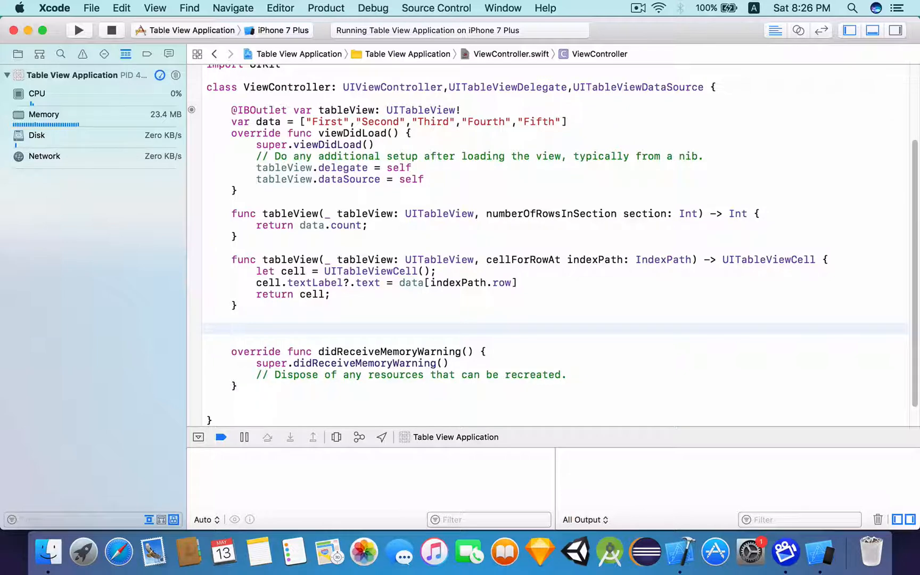
type("dids")
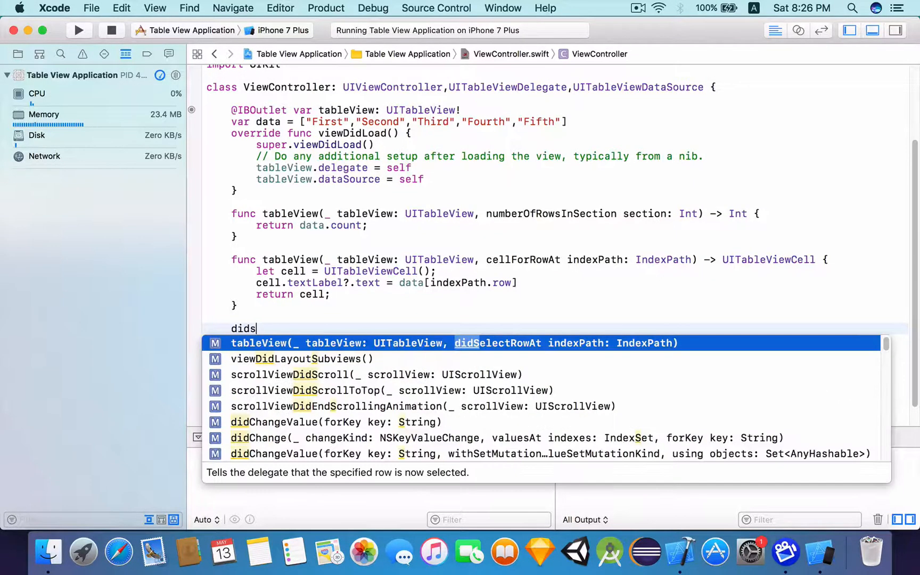
type("eView(_ tableView: UITableView,")
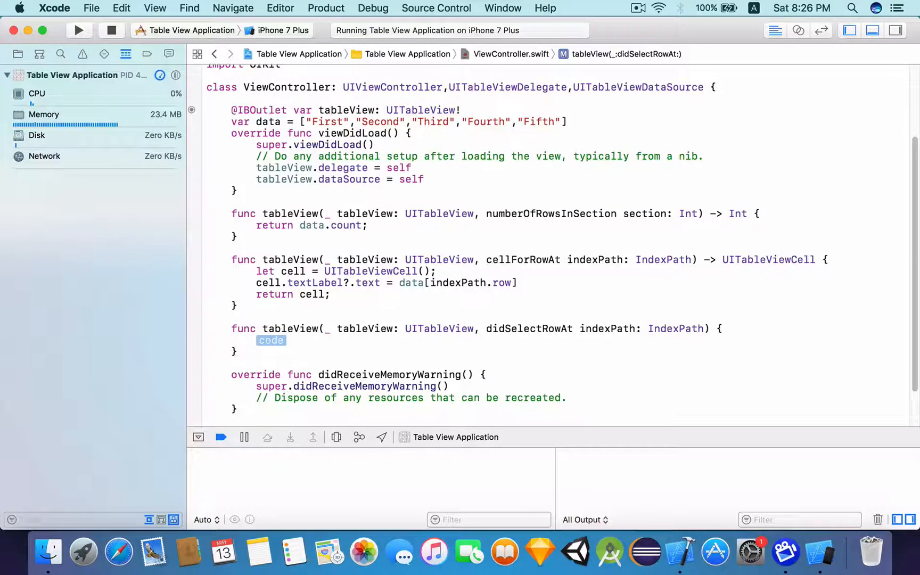
type("tableView.")
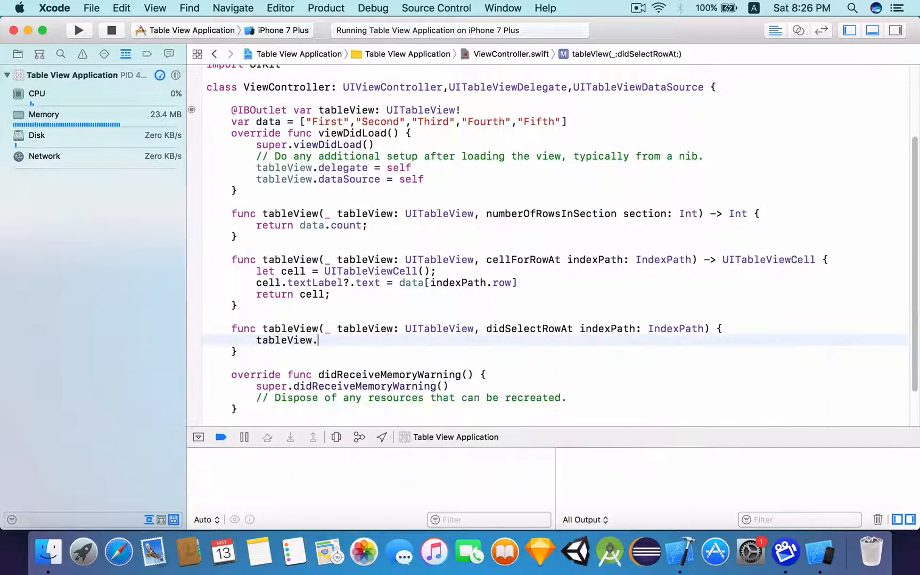
type("des")
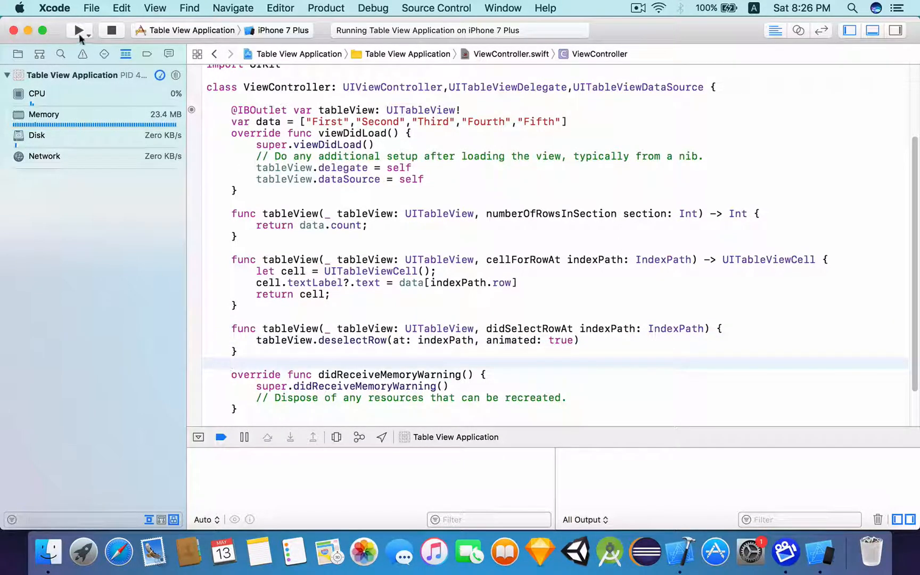
Rebuild and run, then tap the Third row to watch its highlight fade away
left_click(78, 30)
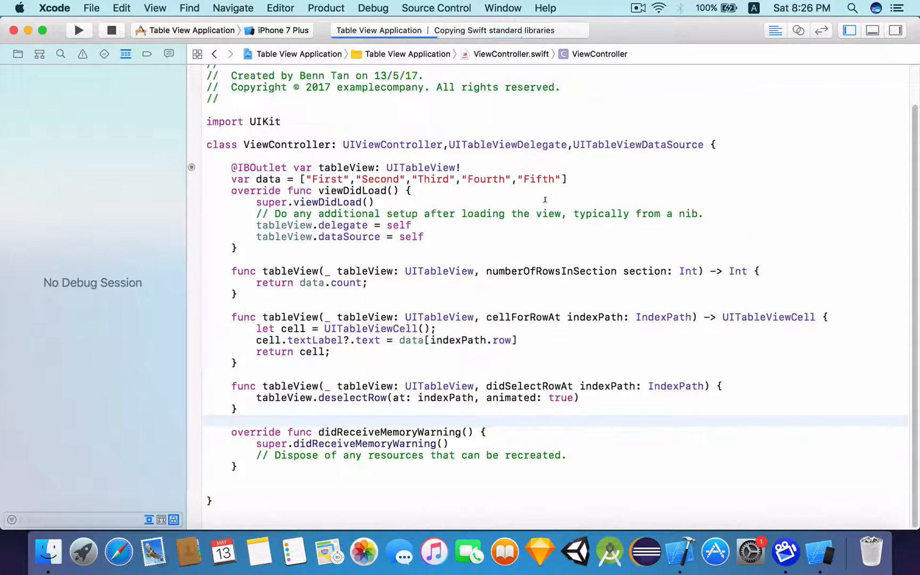
left_click(79, 29)
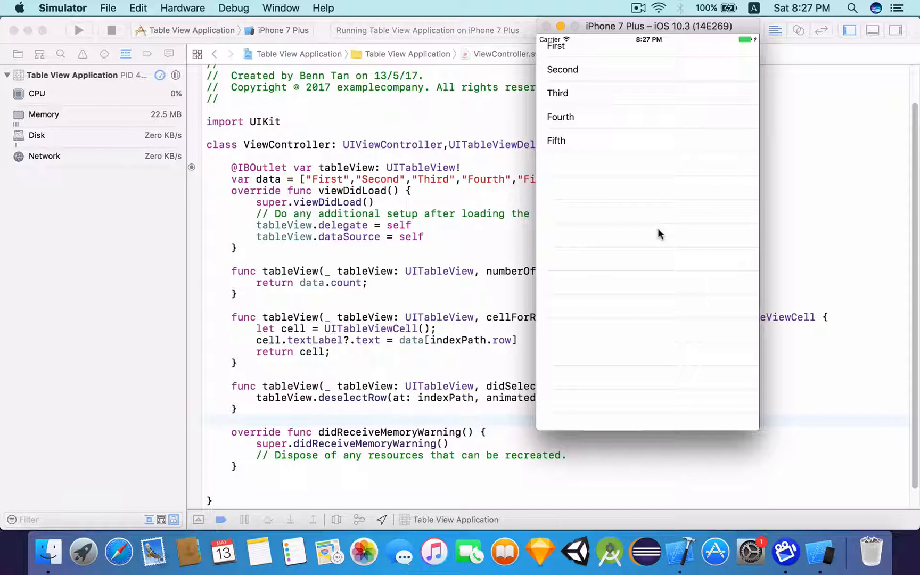
mouse_move(616, 96)
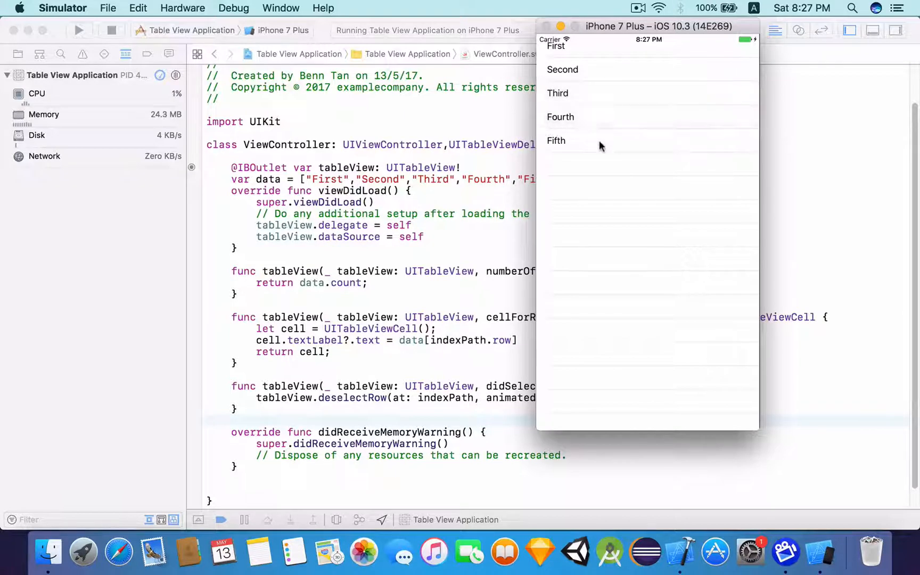
left_click(557, 93)
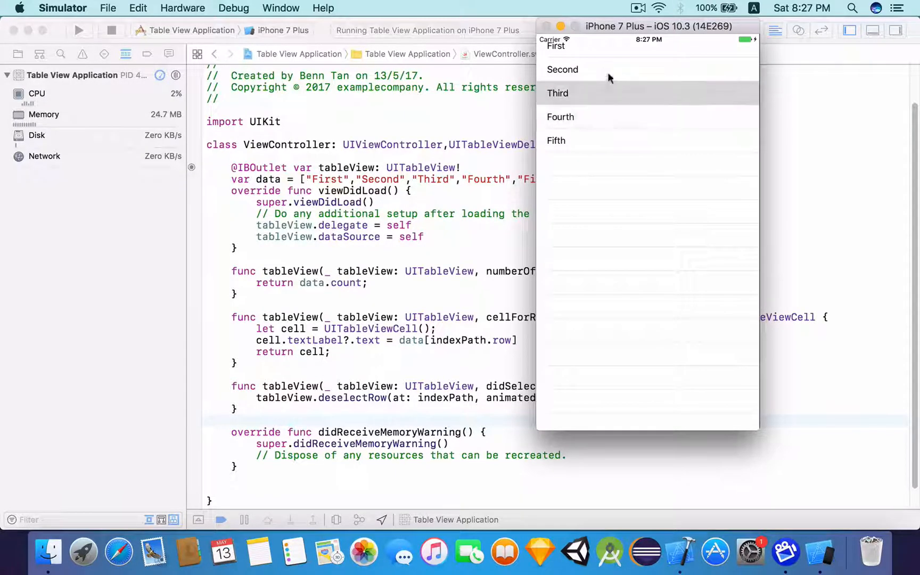